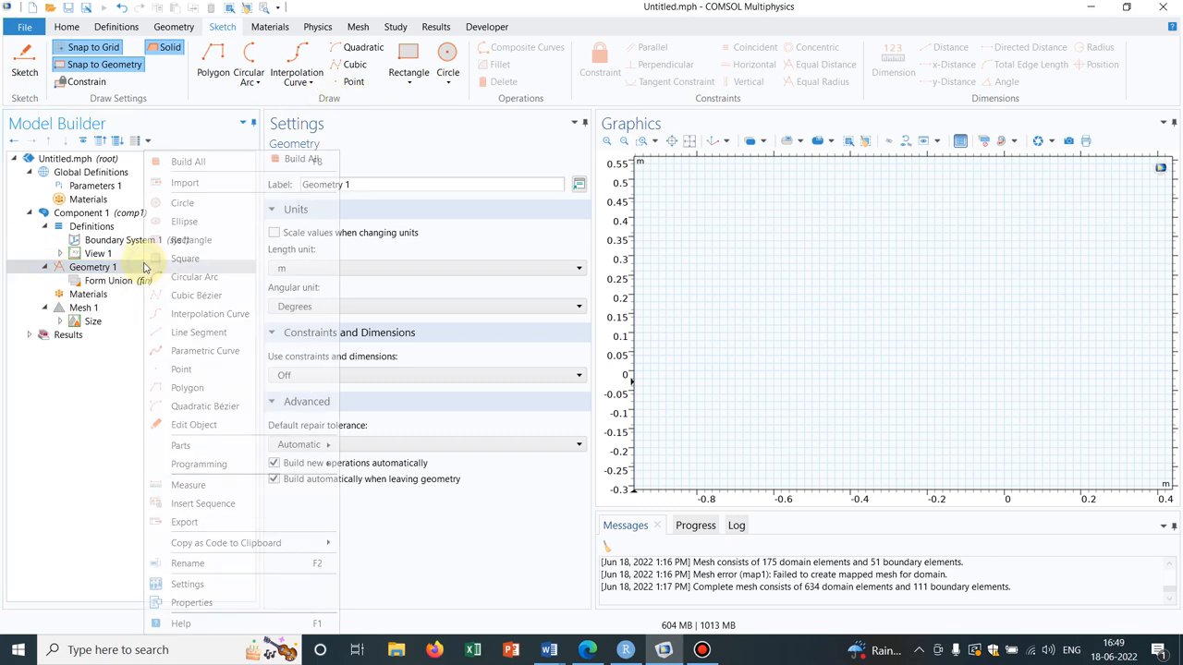
mouse_move(184, 258)
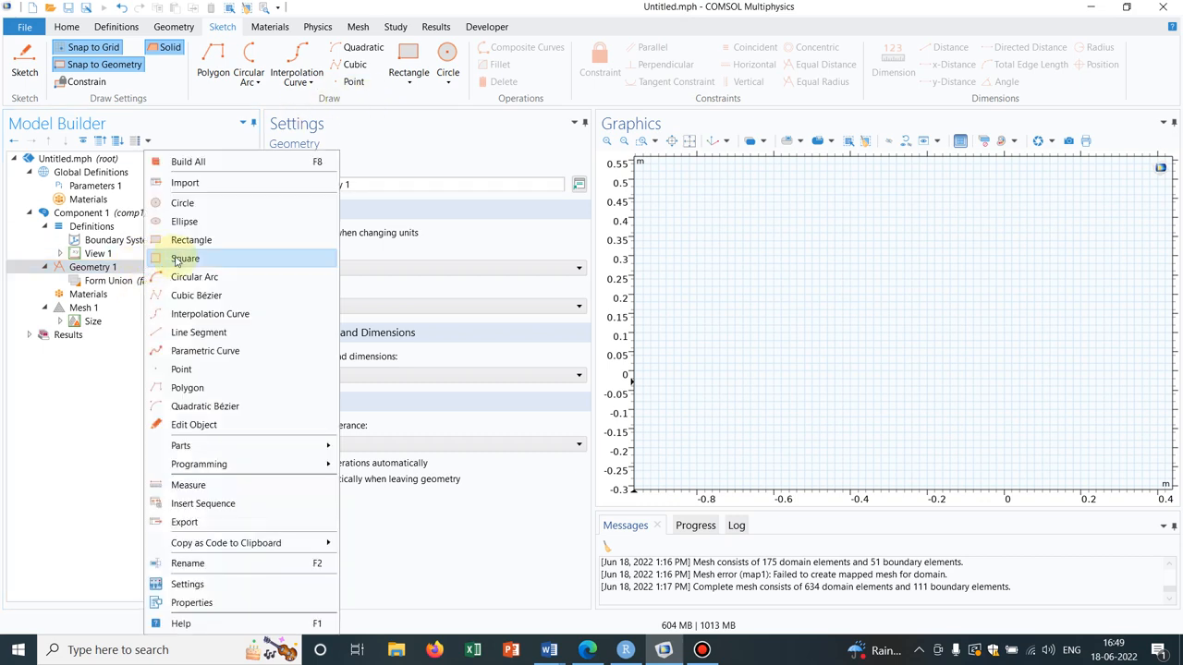
Step: Add a 1 m square with its corner at the origin and zoom to fit it
left_click(184, 258)
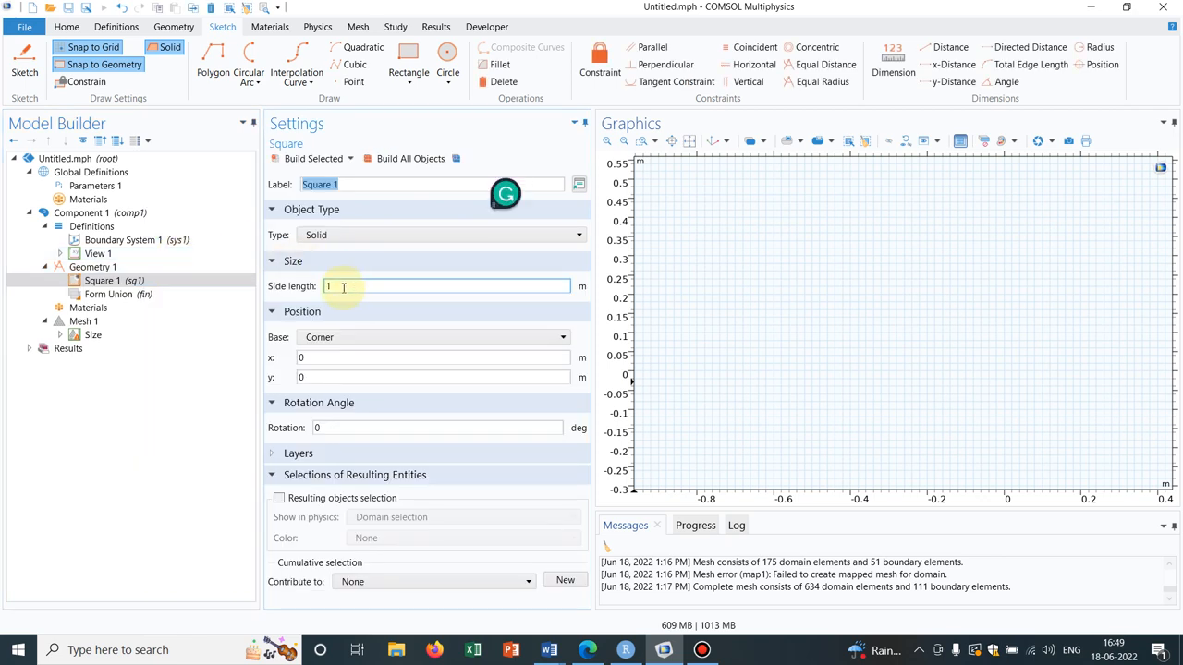
mouse_move(314, 158)
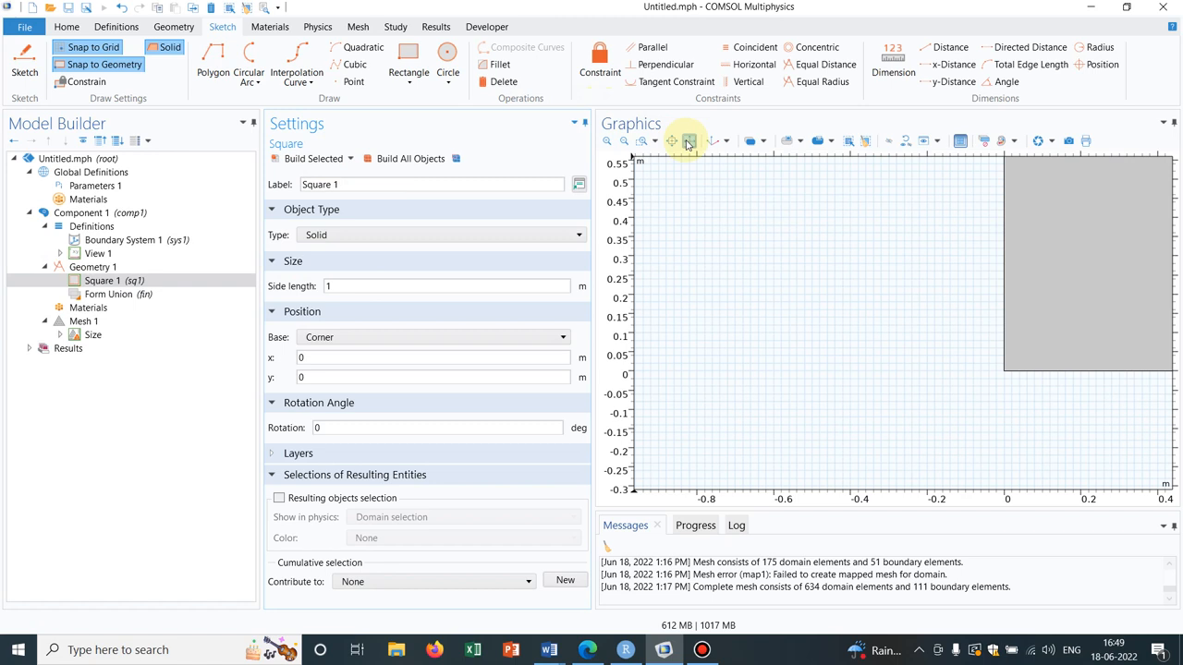
left_click(689, 140)
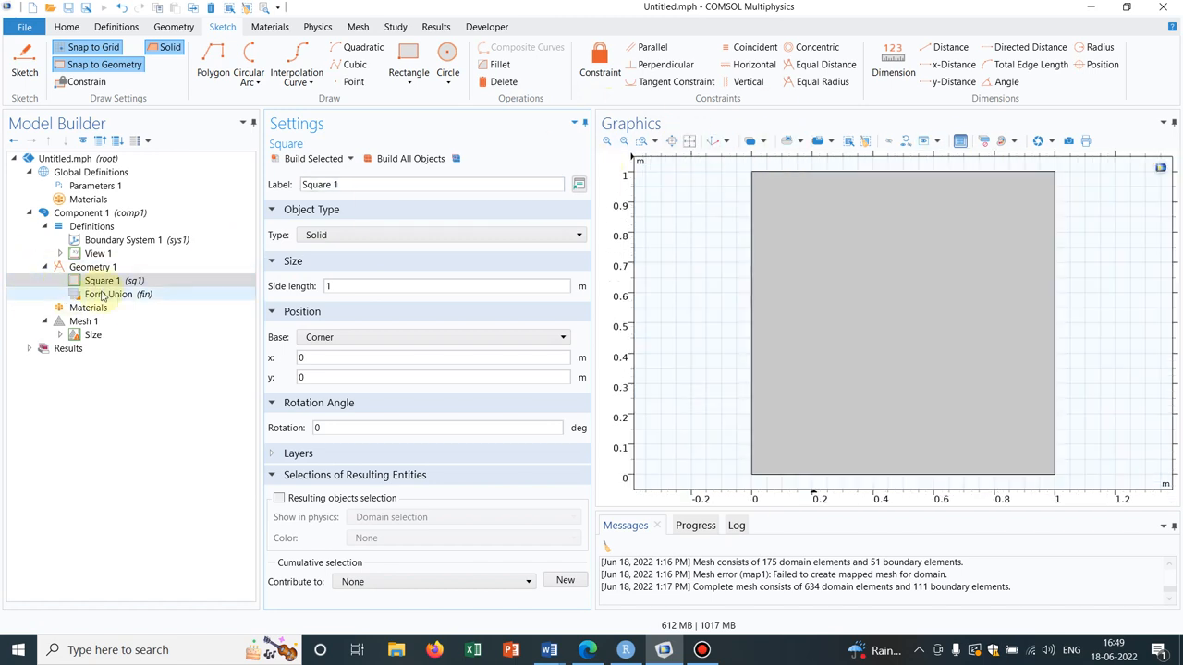
left_click(92, 267)
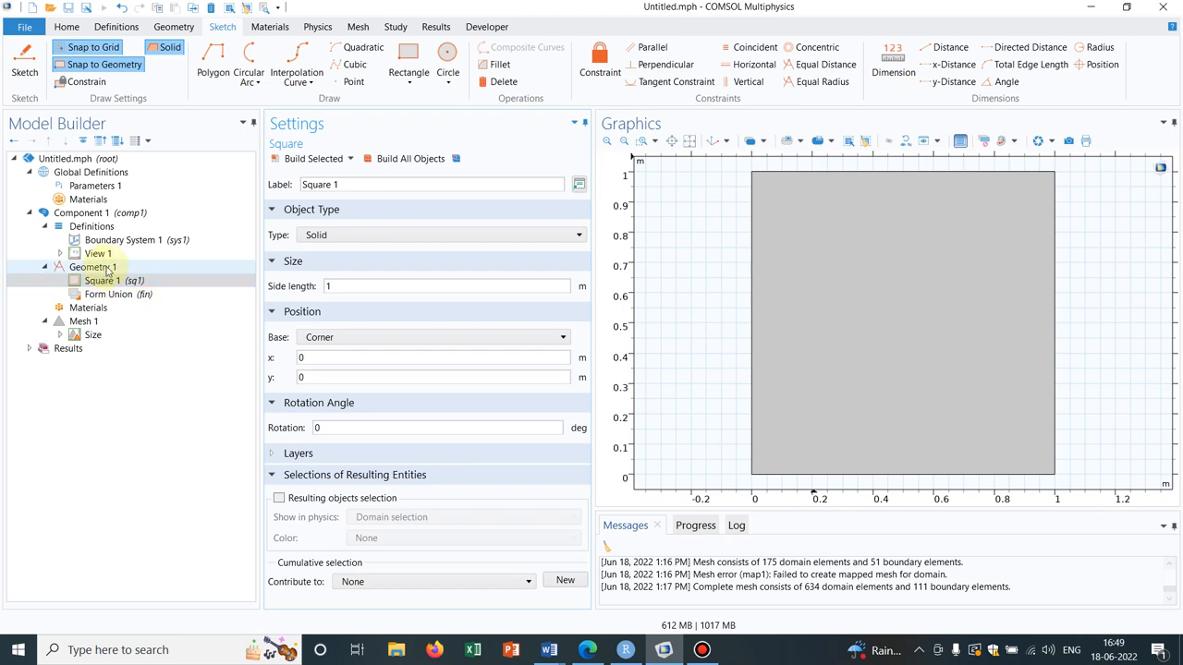
left_click(92, 267)
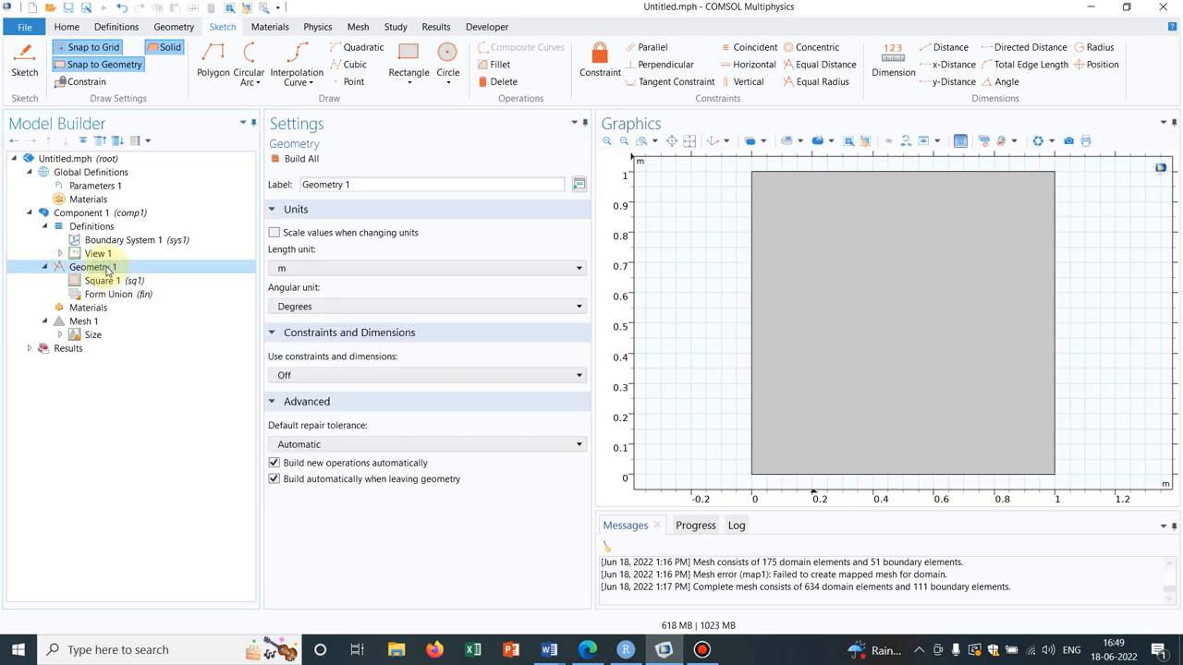
Step: Add a Scale transform with factor 0.5 and build, which fails without input objects
right_click(92, 267)
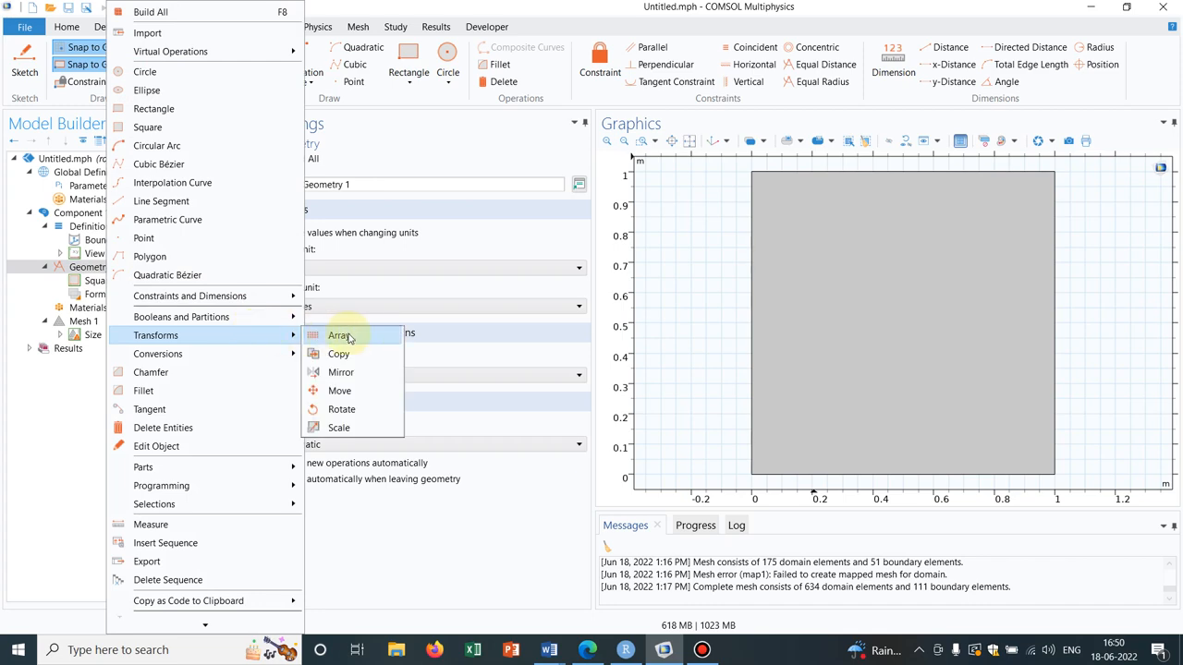
mouse_move(338, 427)
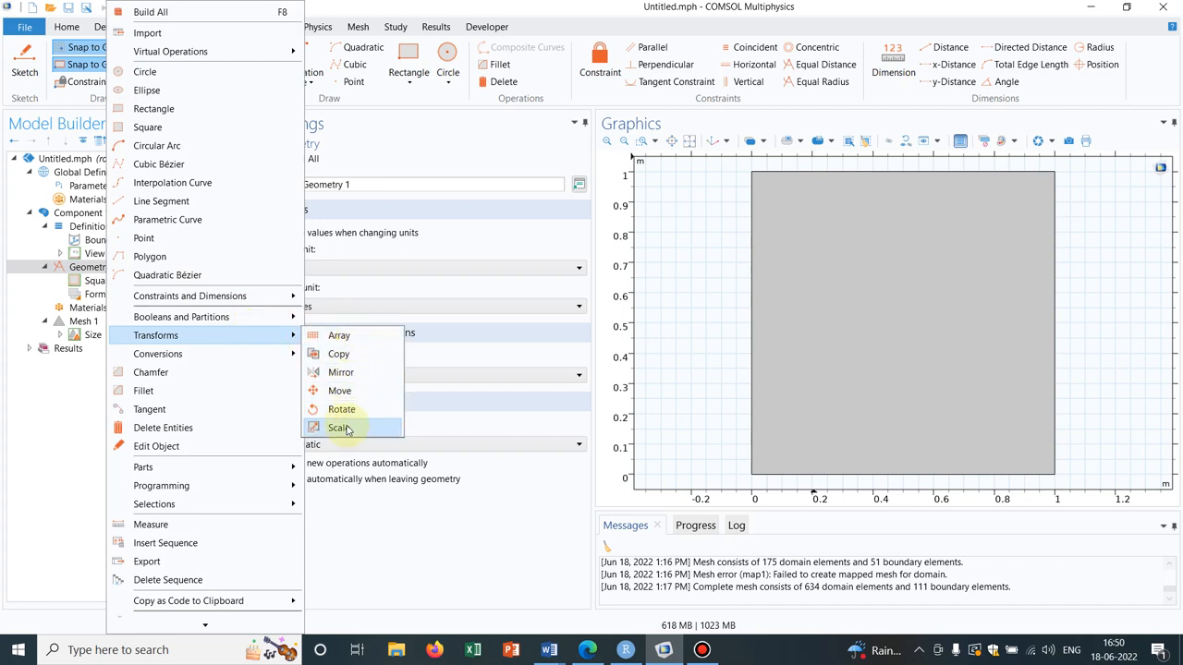
left_click(337, 427)
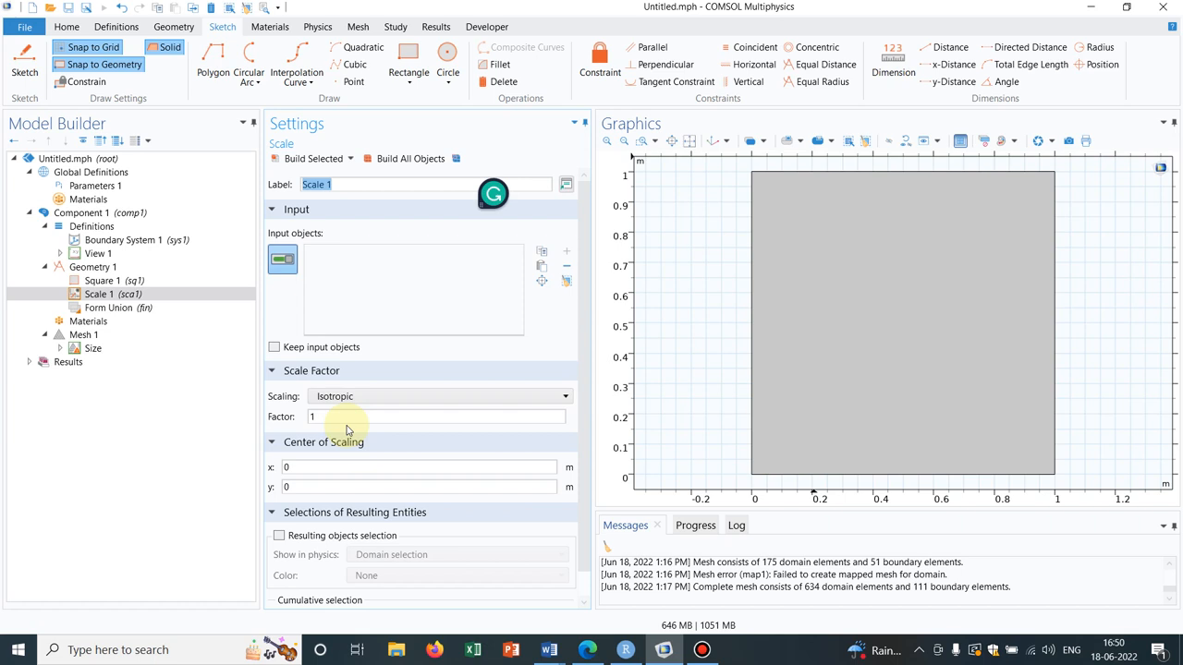
left_click(436, 417)
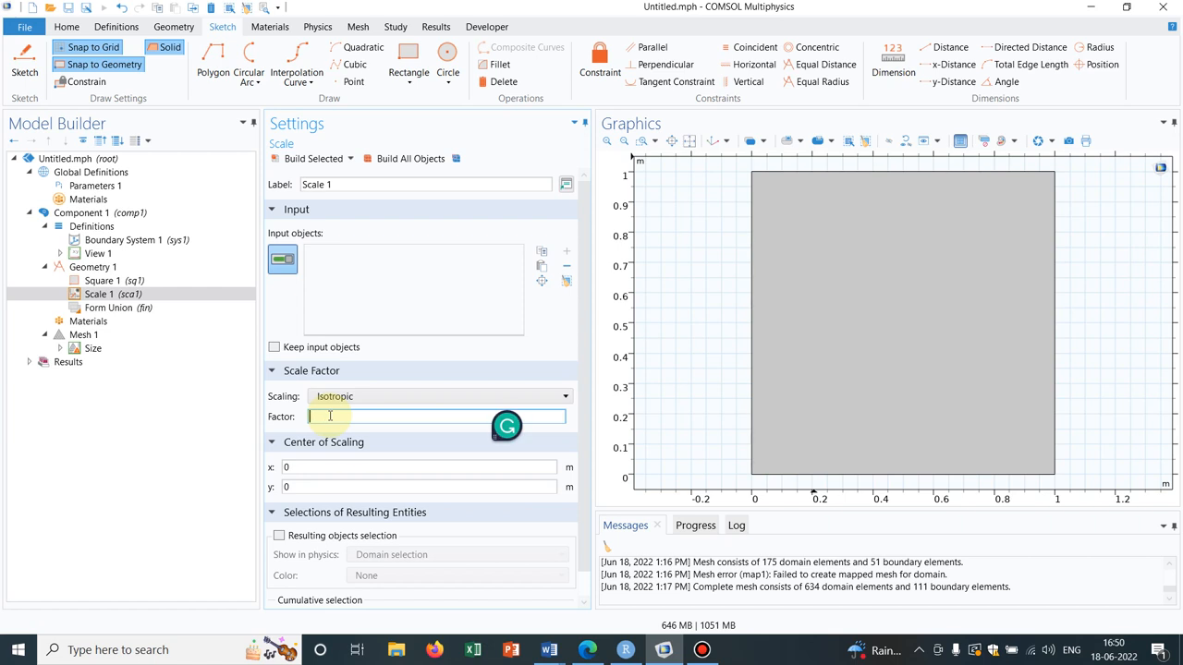
type("0")
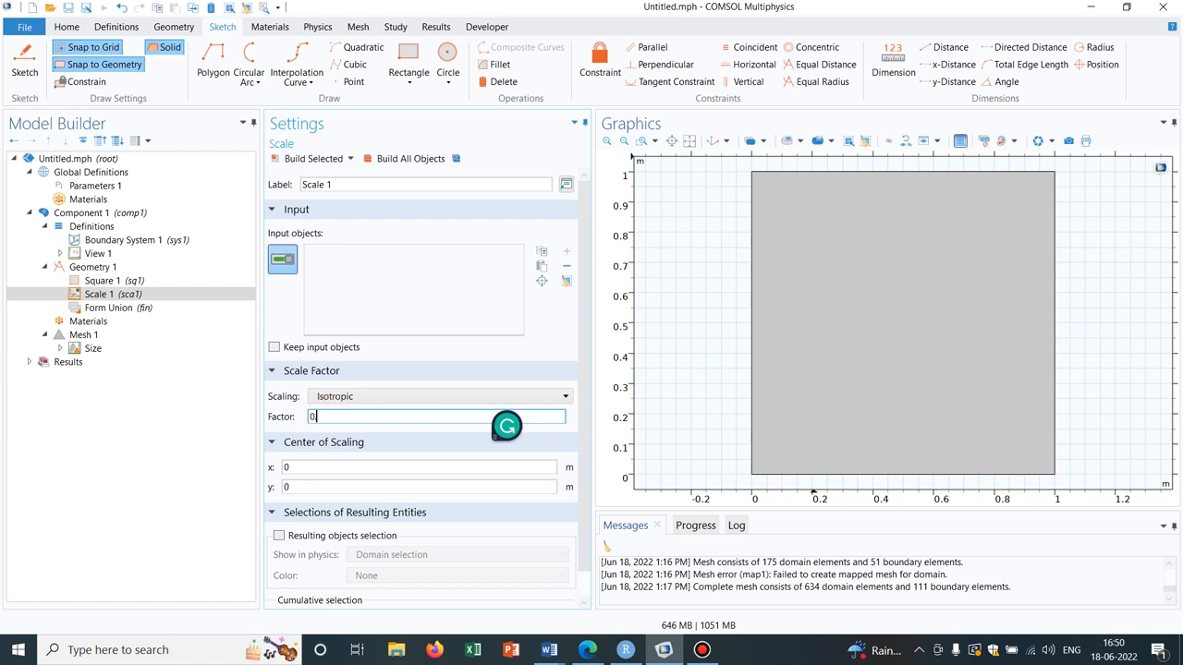
type("0.5")
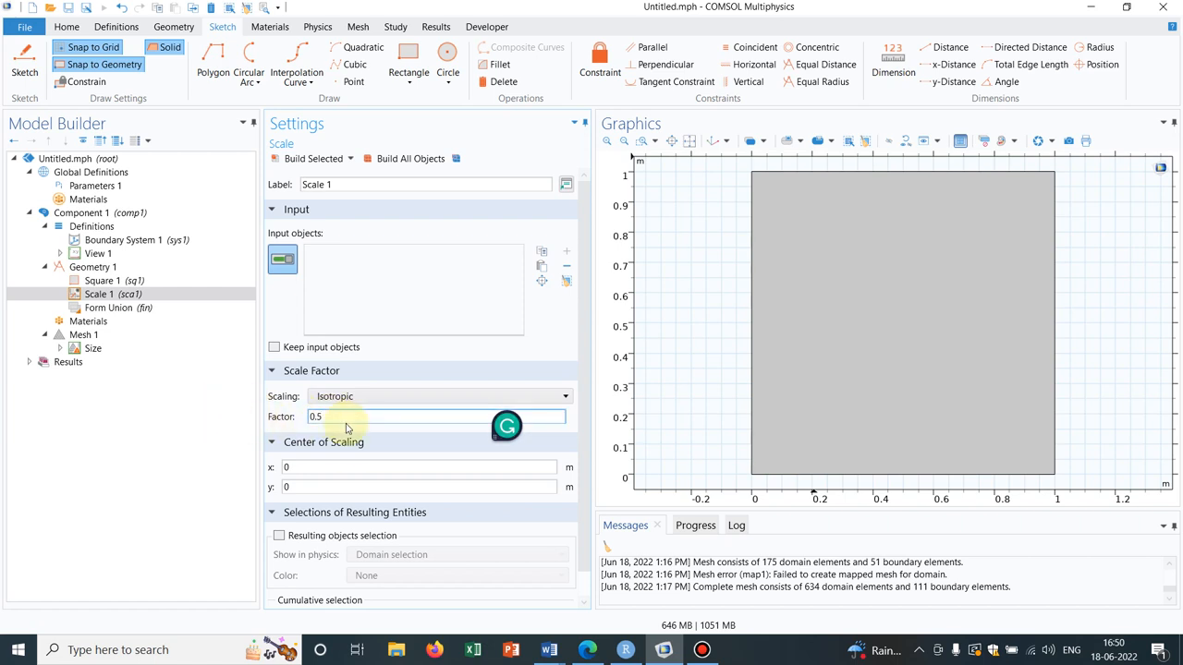
mouse_move(410, 158)
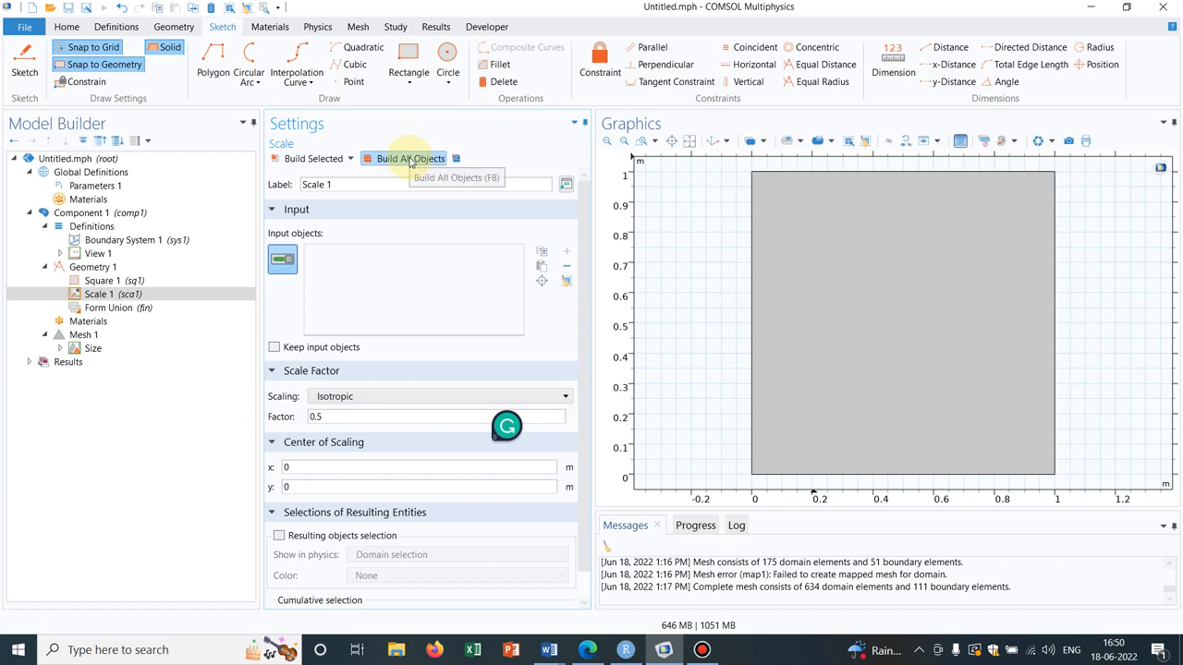
left_click(410, 158)
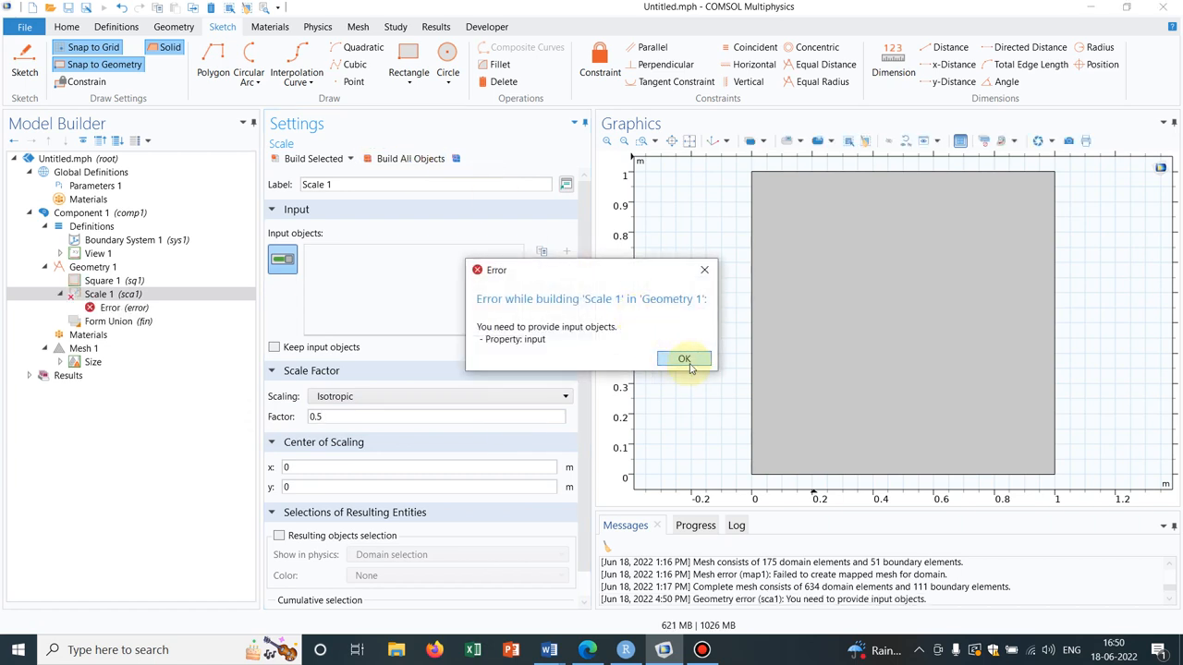
Step: Scale the square with Keep input objects on, producing a half-size copy beside the original
left_click(684, 358)
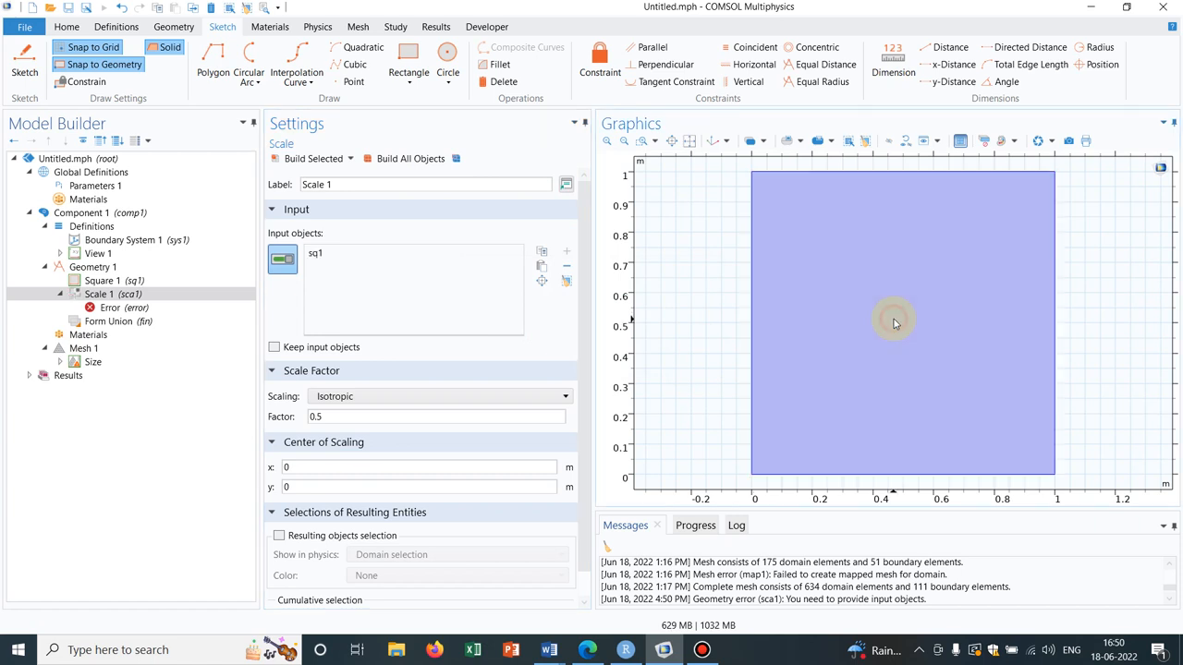
left_click(410, 158)
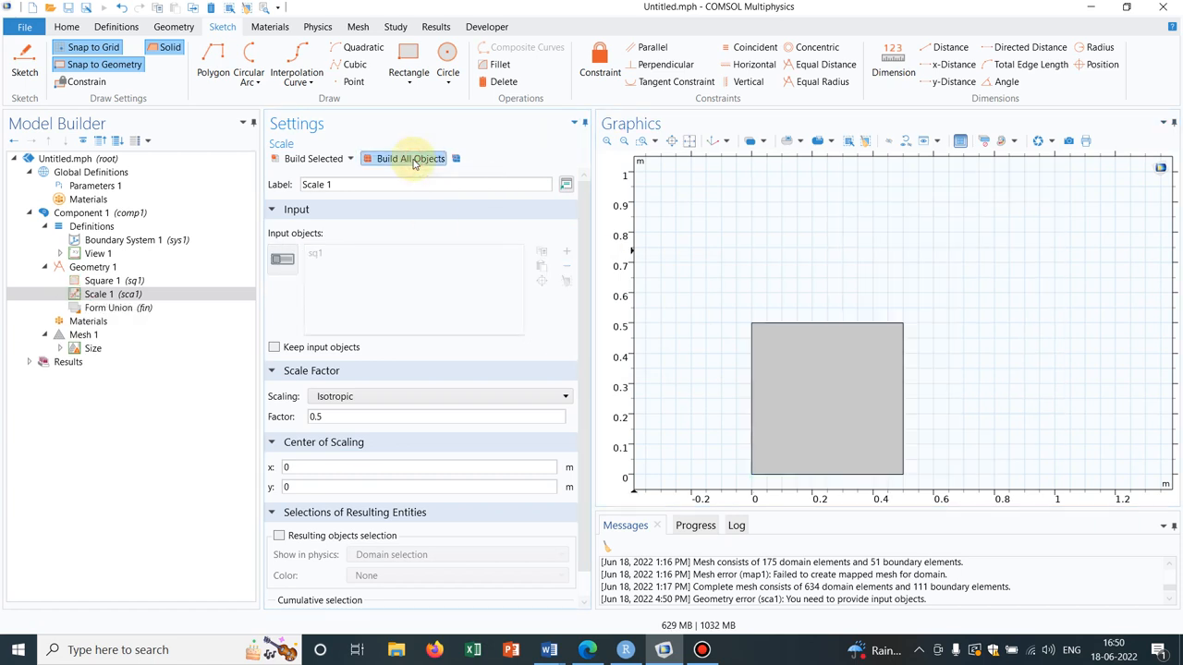
left_click(274, 346)
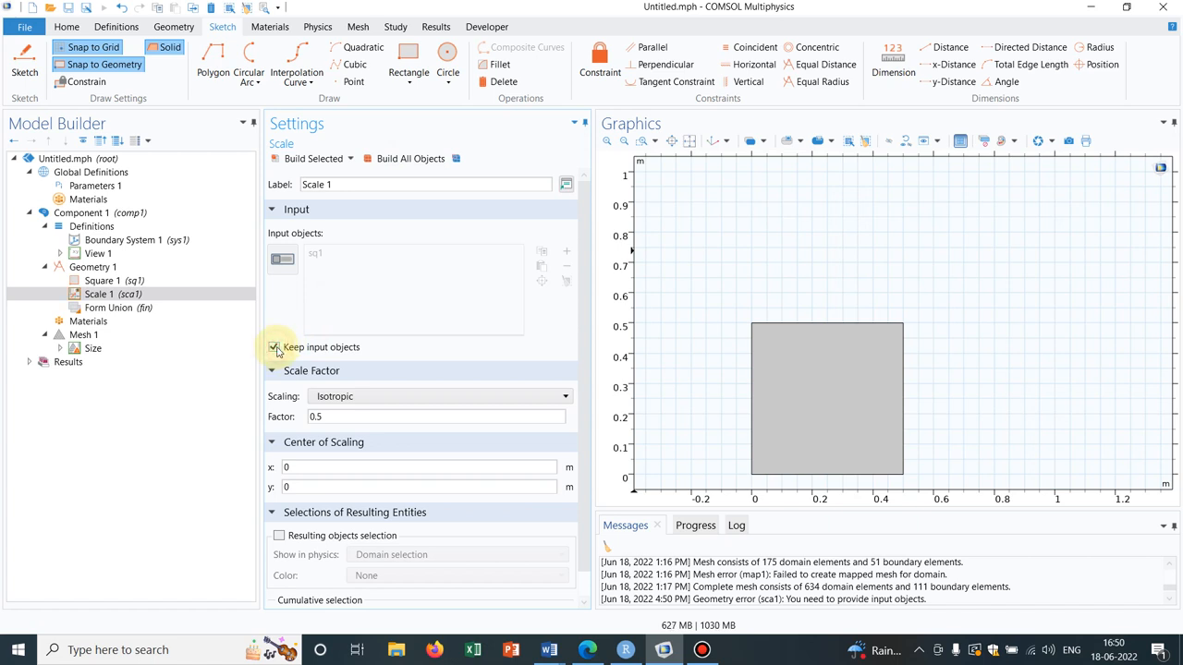
left_click(410, 158)
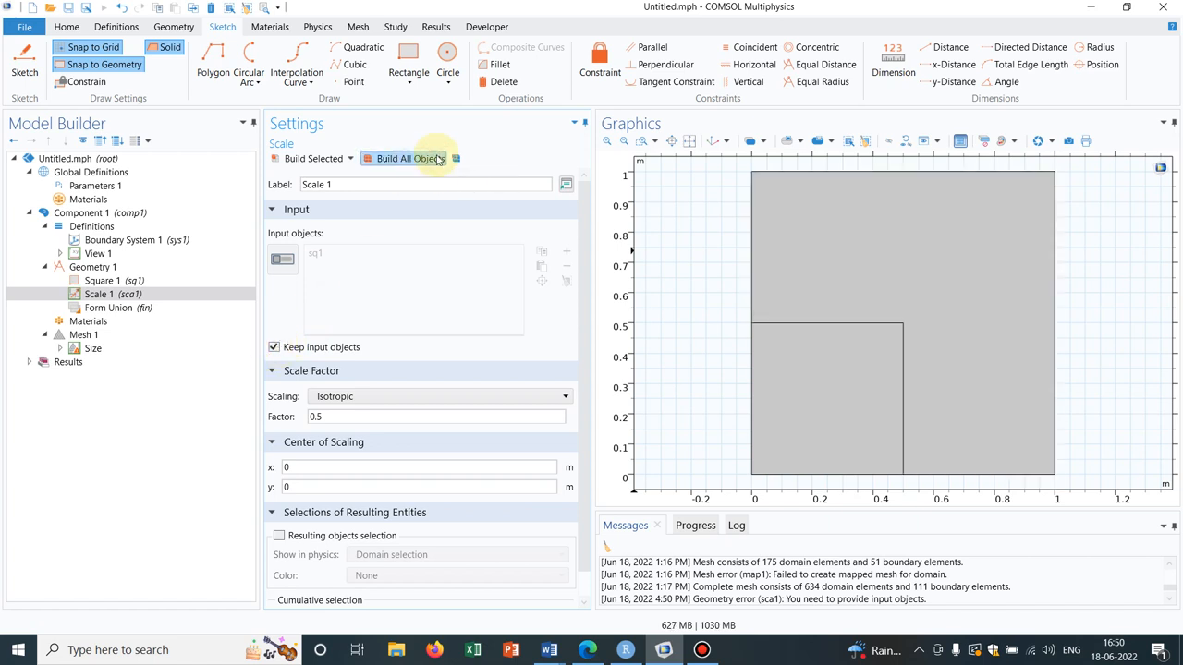
left_click(404, 158)
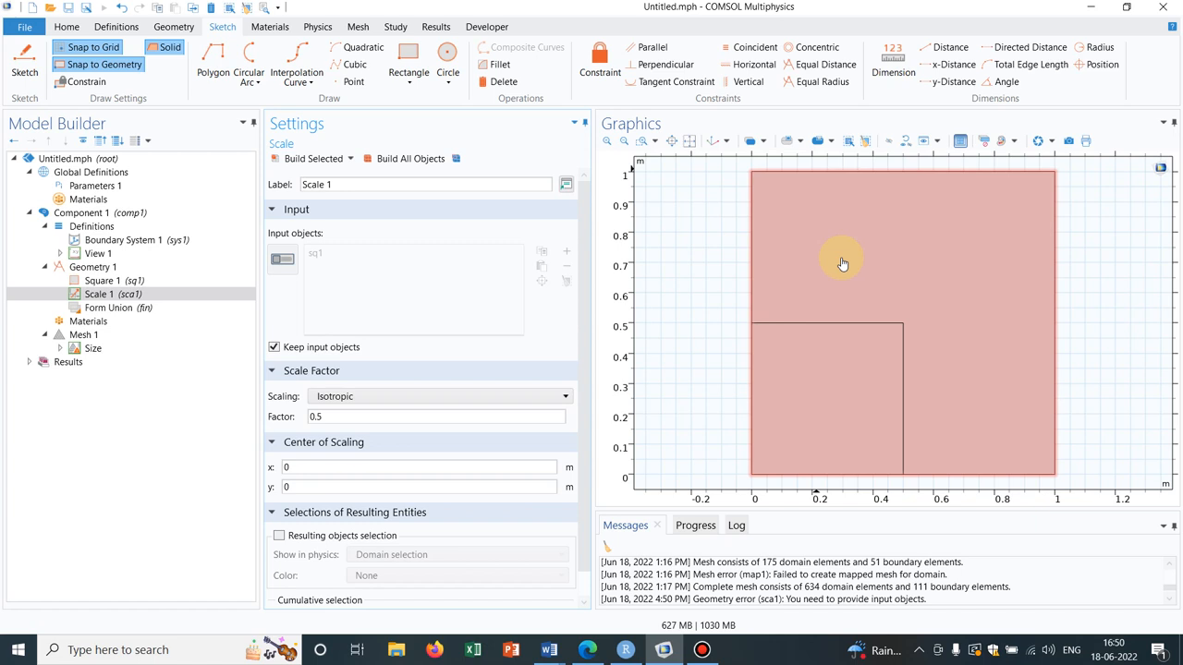
mouse_move(957, 257)
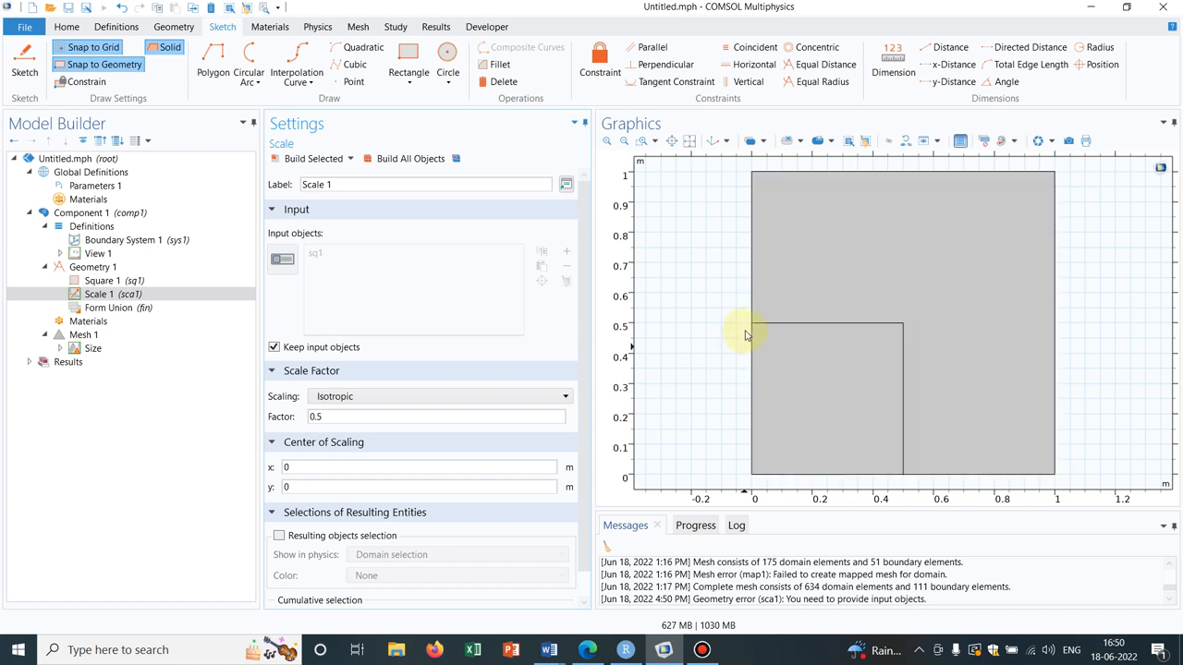
left_click(415, 467)
type("1")
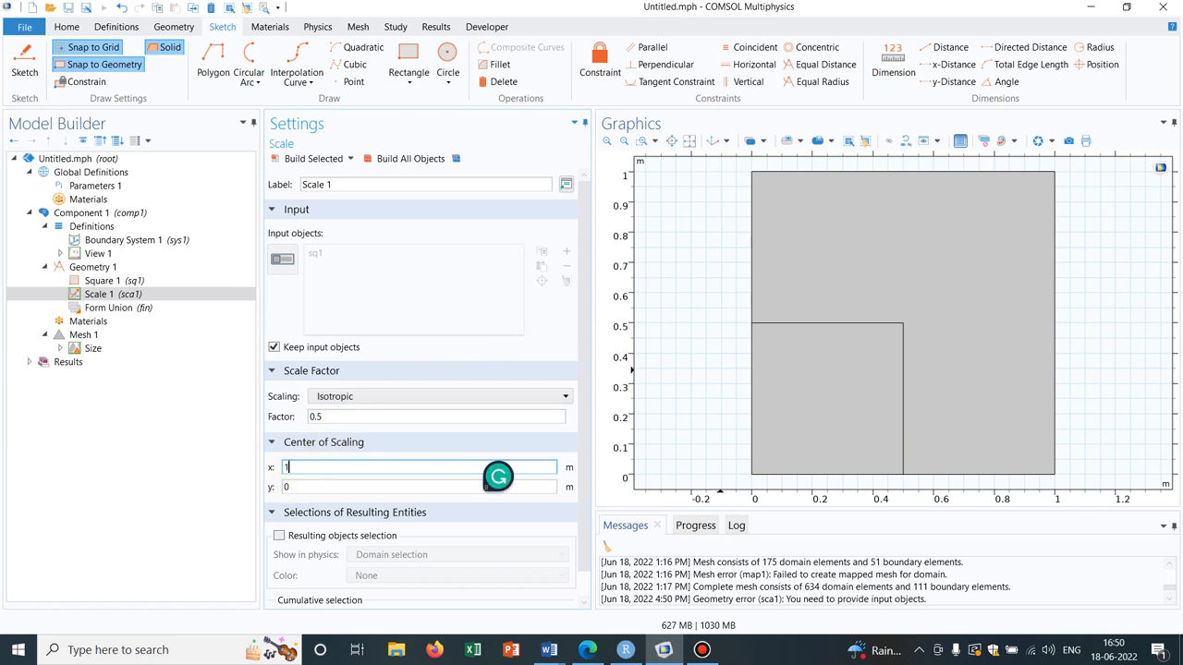
Step: Set the scaling centre x to 1.5, rebuild, then change it to 2
left_click(410, 158)
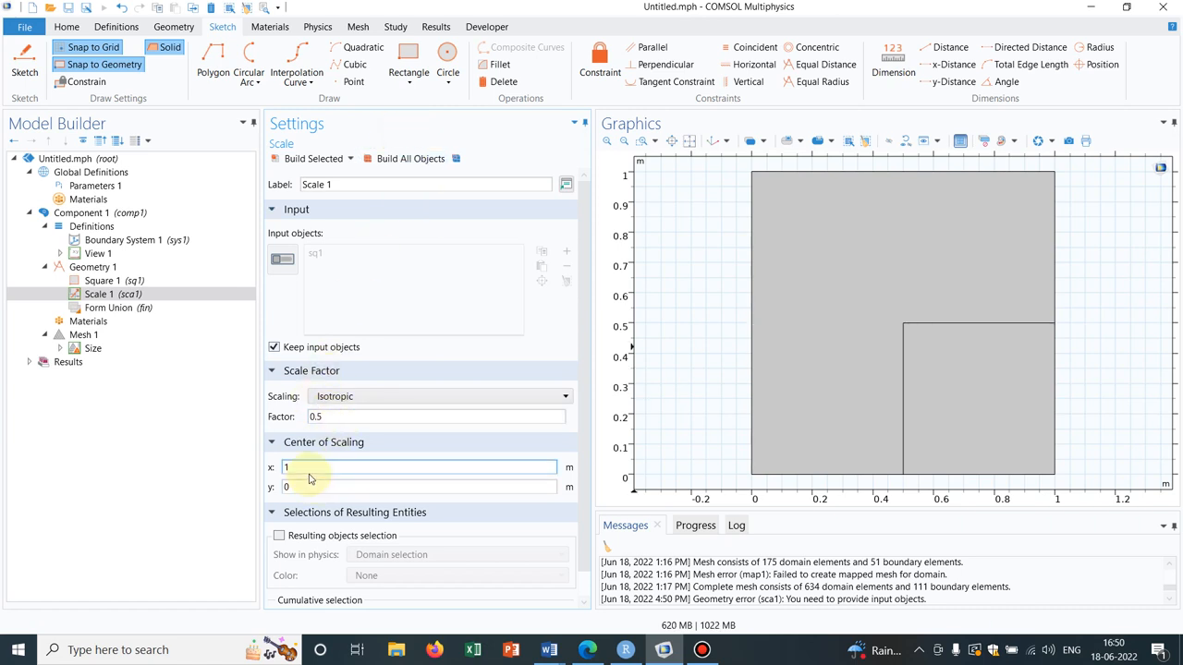
type("1.5")
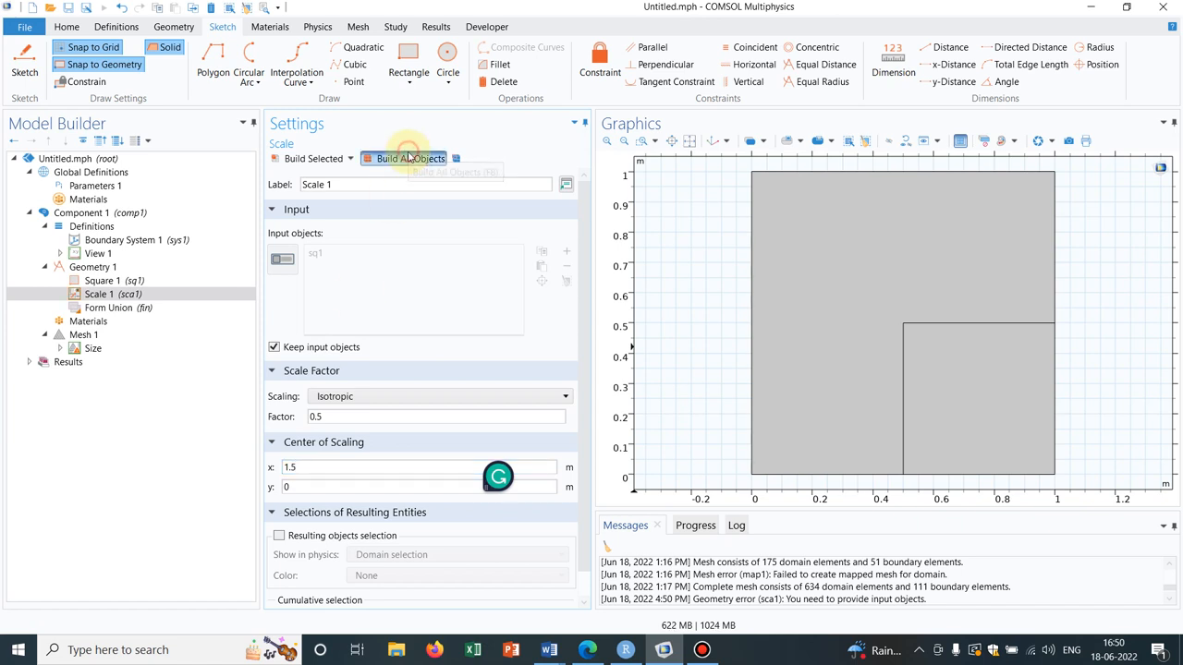
left_click(410, 158)
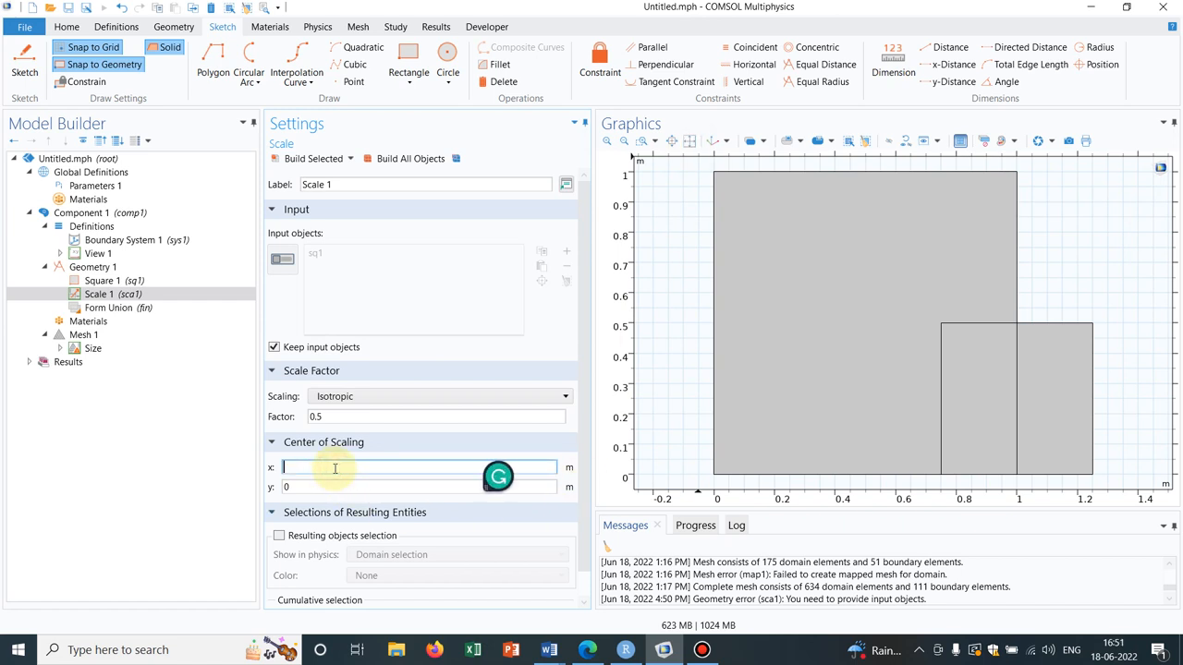
type("2")
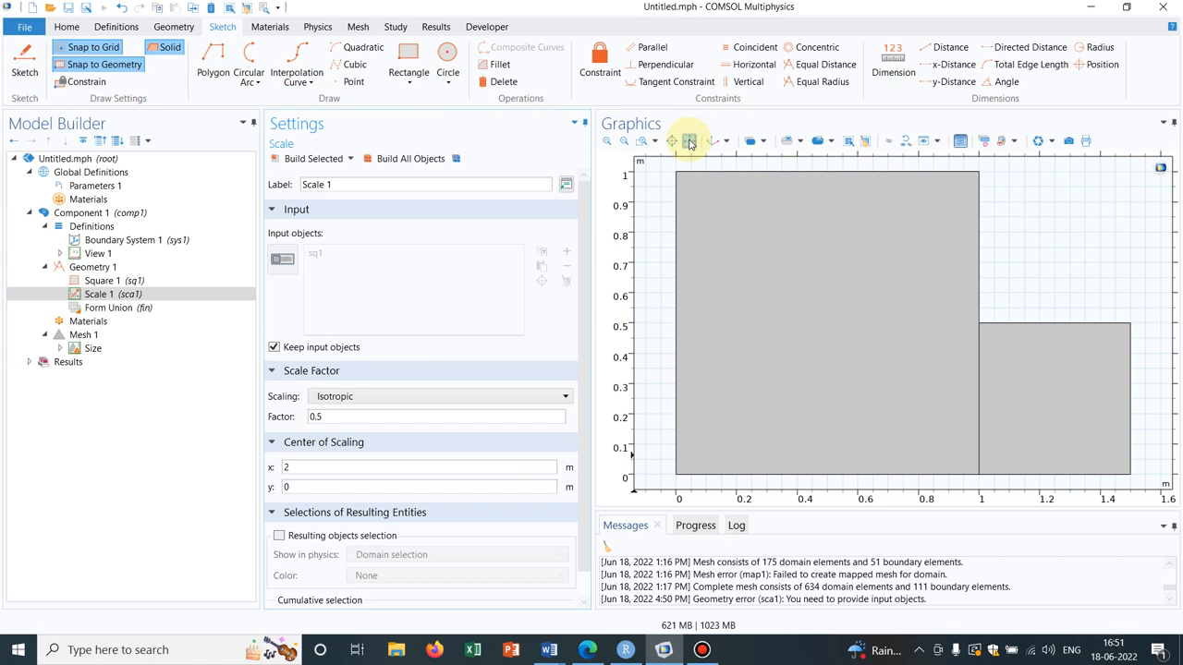
mouse_move(1024, 65)
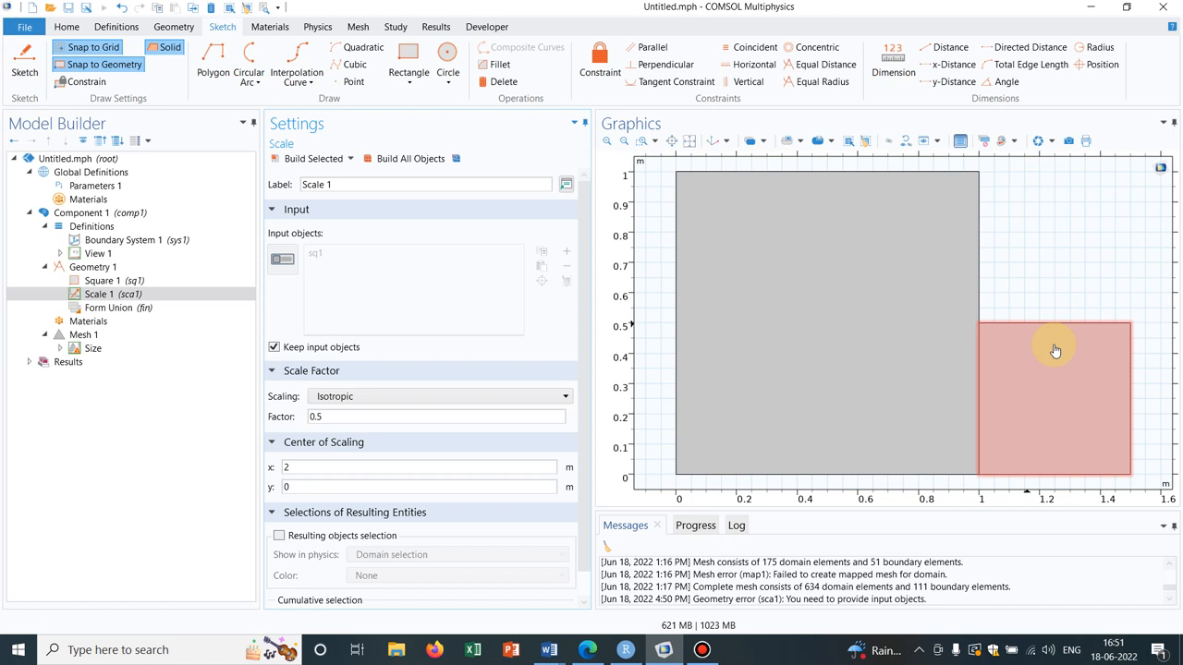
Step: Delete the Square 1 and Scale 1 features and confirm the deletion
left_click(104, 280)
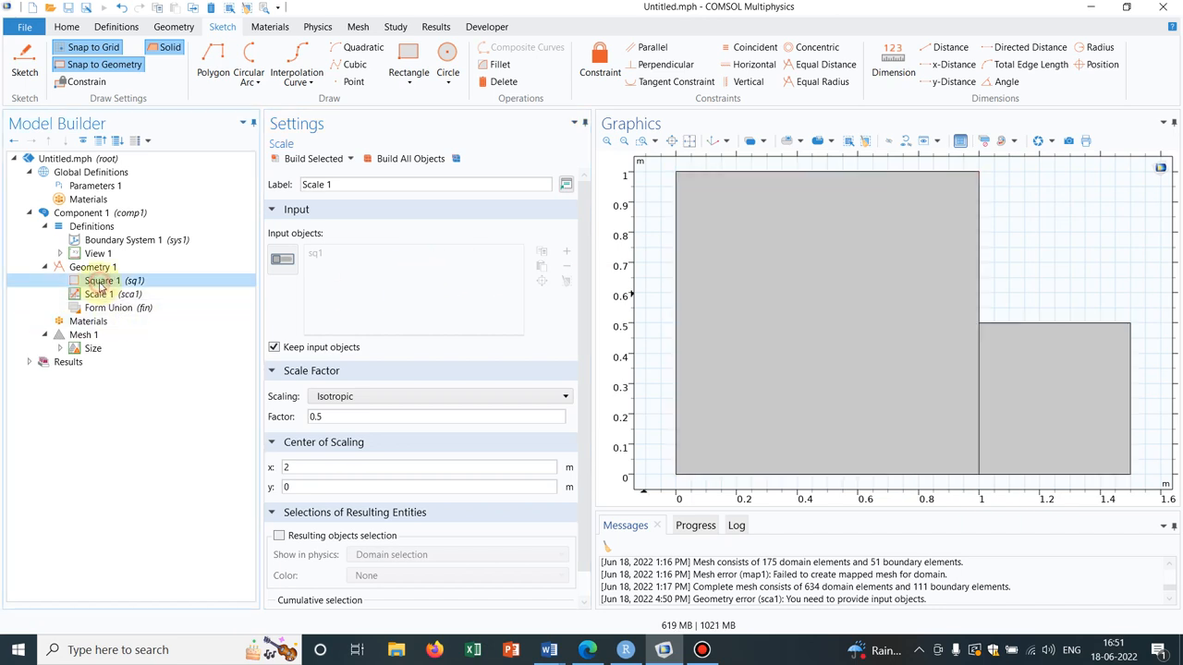
left_click(101, 280)
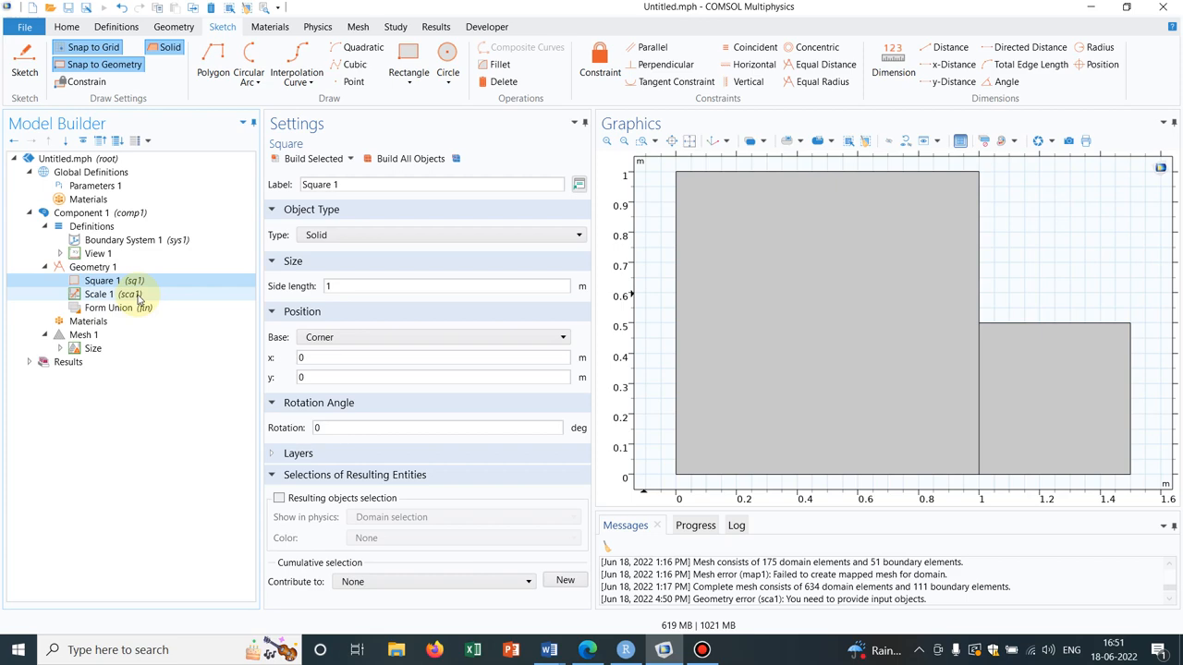
right_click(99, 293)
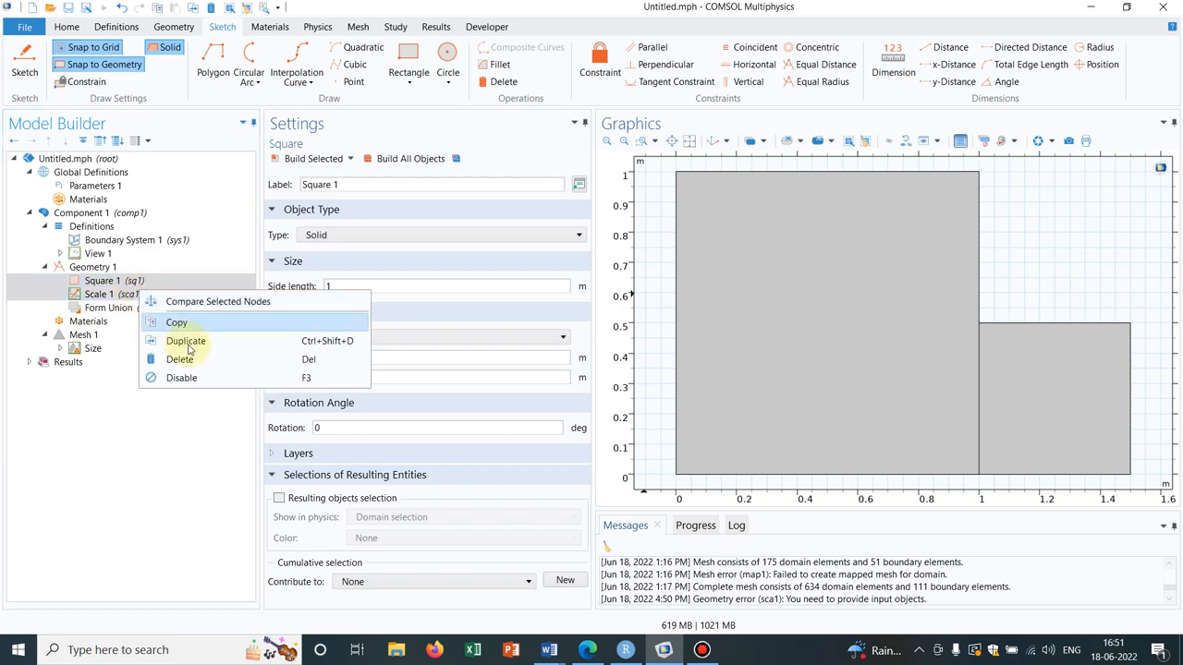
left_click(179, 358)
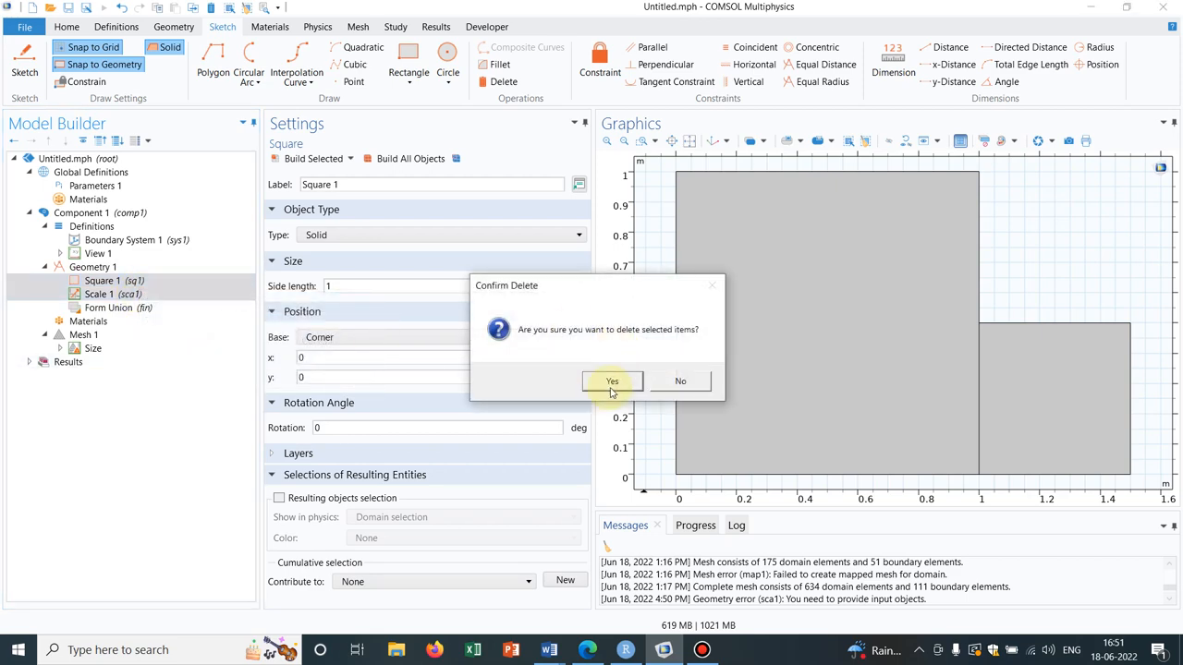
left_click(612, 380)
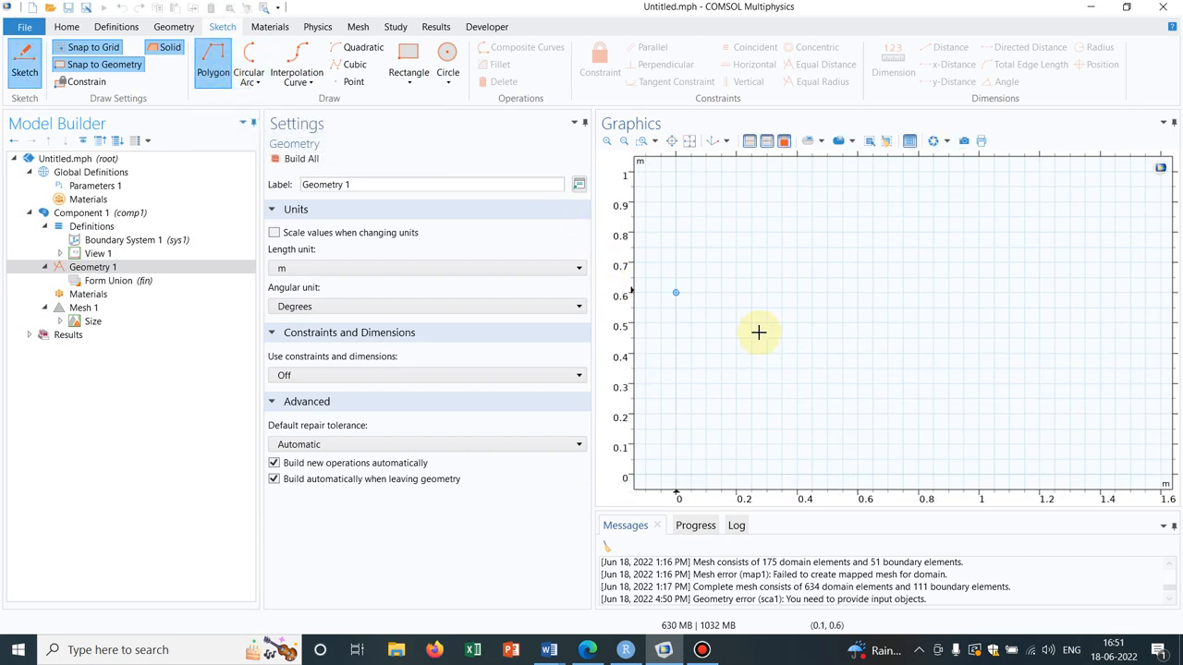
mouse_move(709, 353)
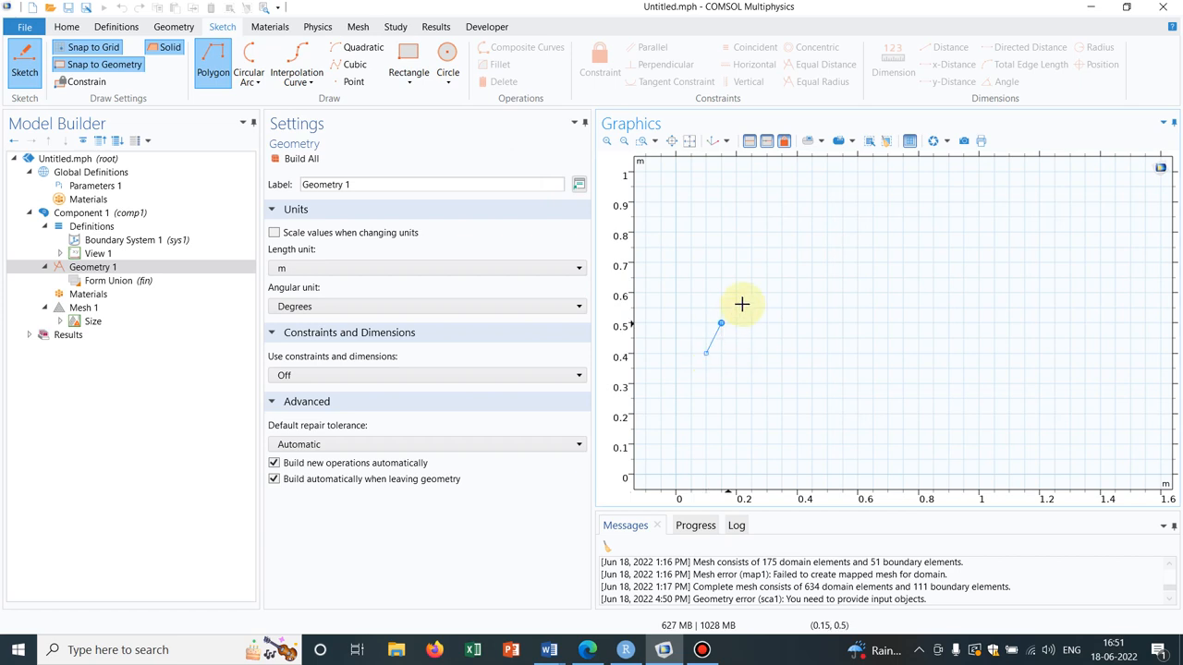
mouse_move(754, 294)
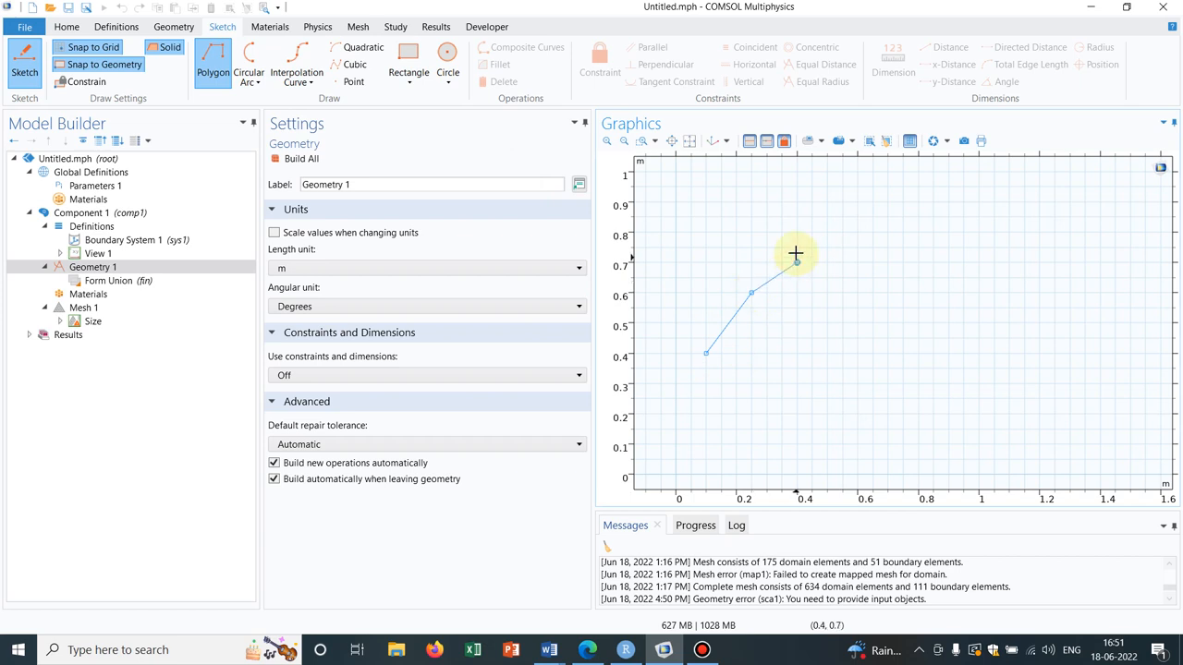
Step: Draw the six-vertex polygon from (0.1, 0.4) through (0.65, 0.25) back to the start
left_click(840, 281)
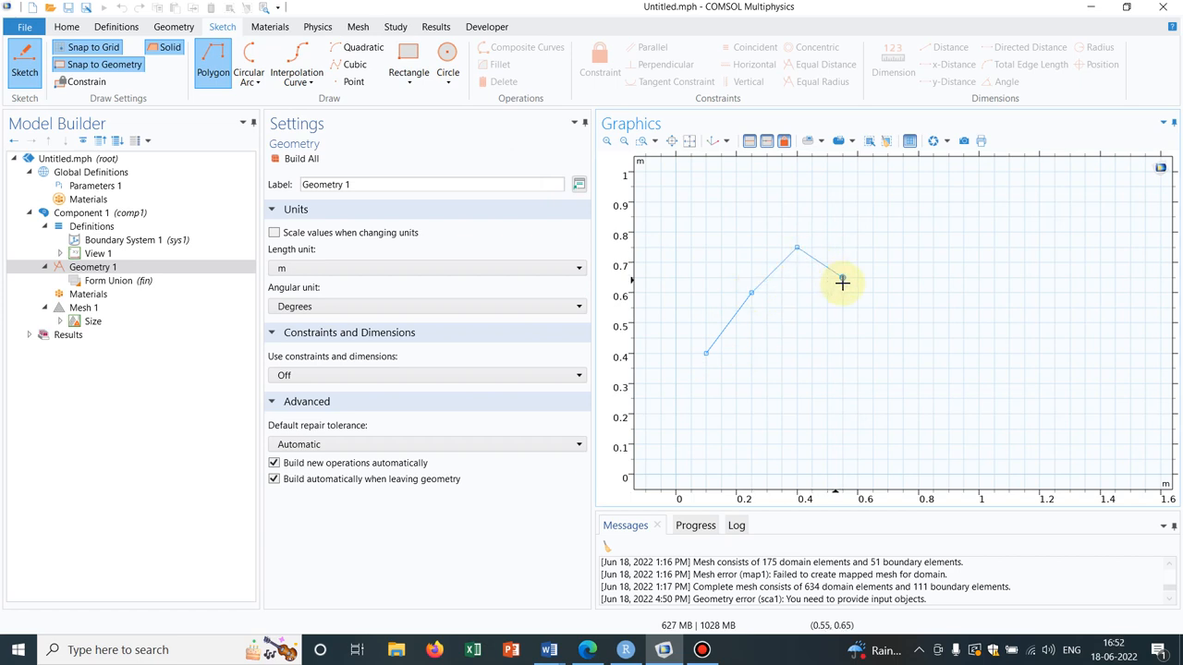
left_click(866, 403)
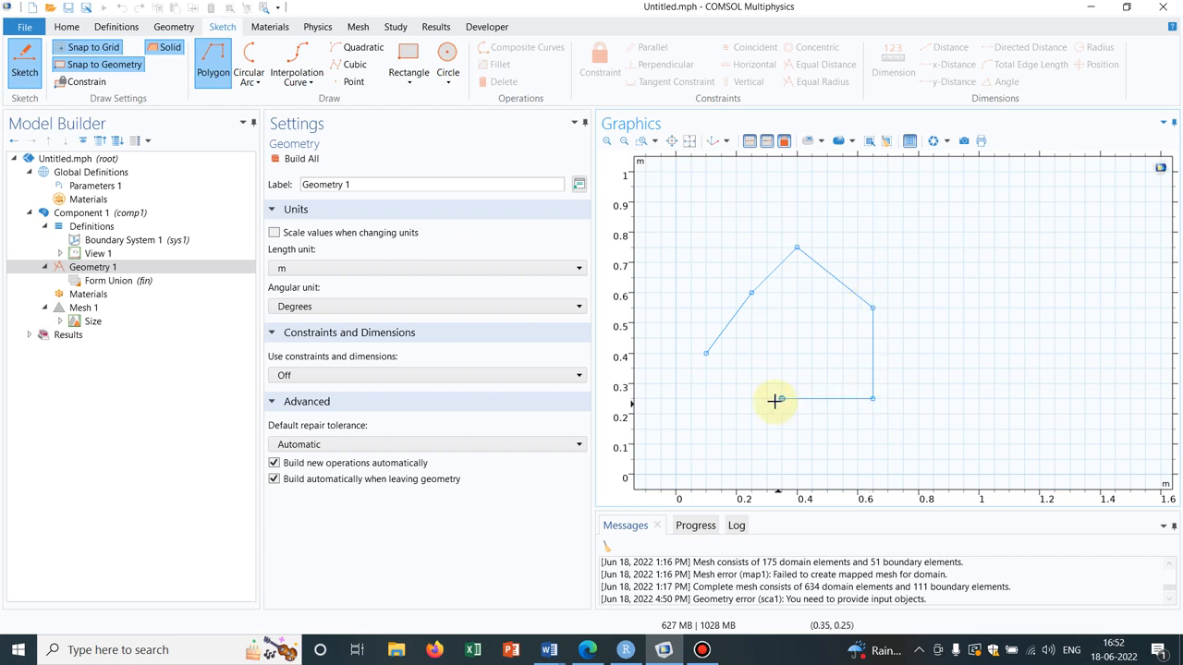
mouse_move(704, 352)
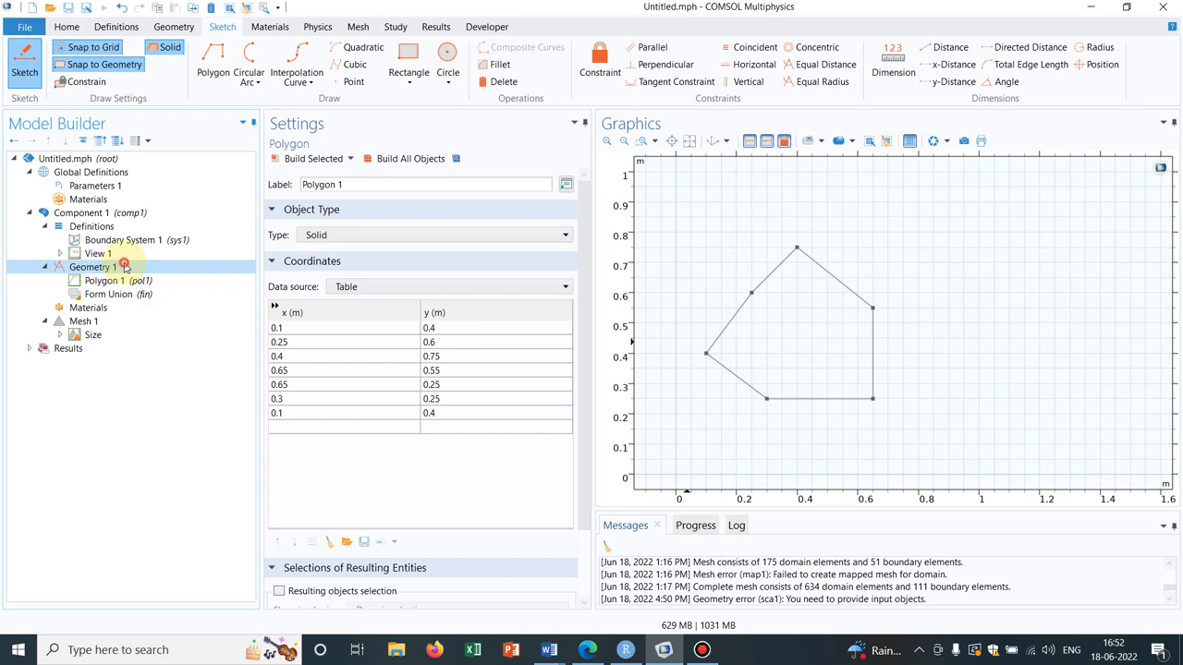
right_click(93, 267)
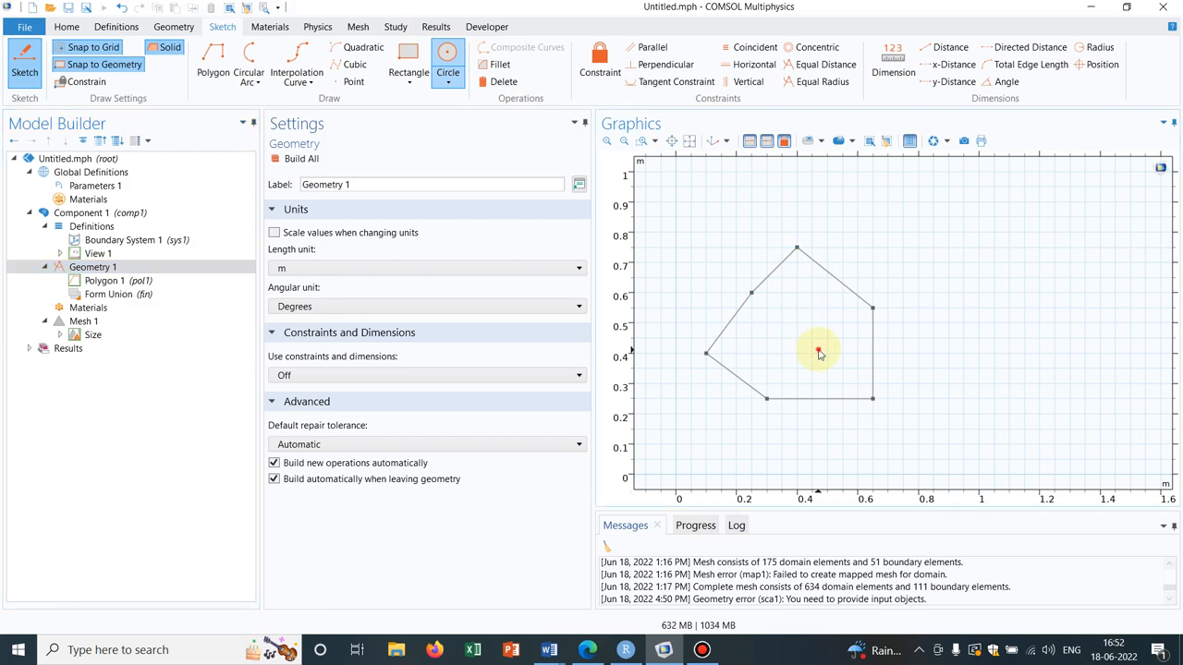
Step: Draw a circle of radius 0.1 centred at (0.4, 0.45)
left_click(447, 58)
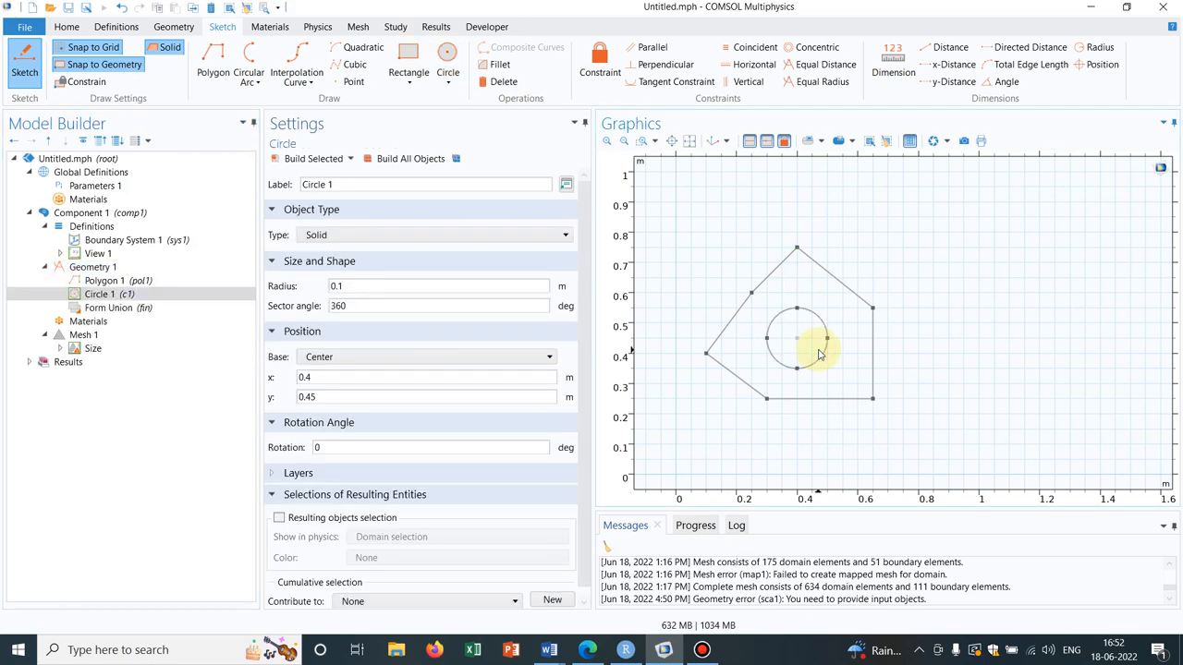
left_click(93, 267)
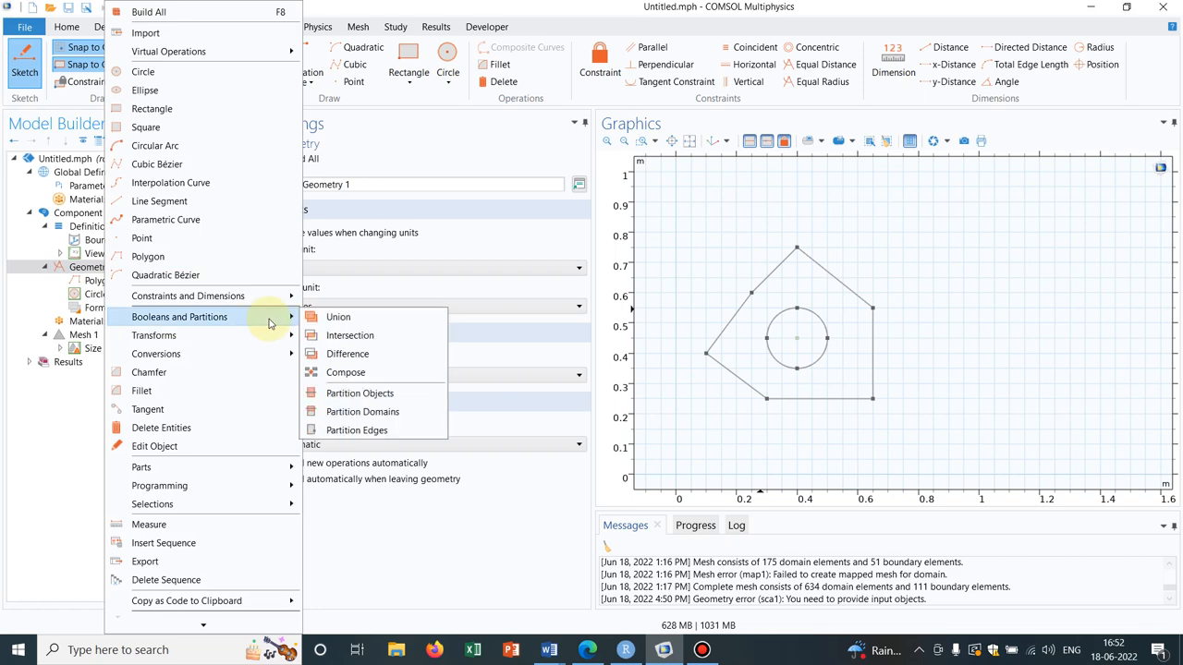
Step: Add a Difference subtracting circle c1 from polygon pol1, build it, and zoom to fit
left_click(348, 353)
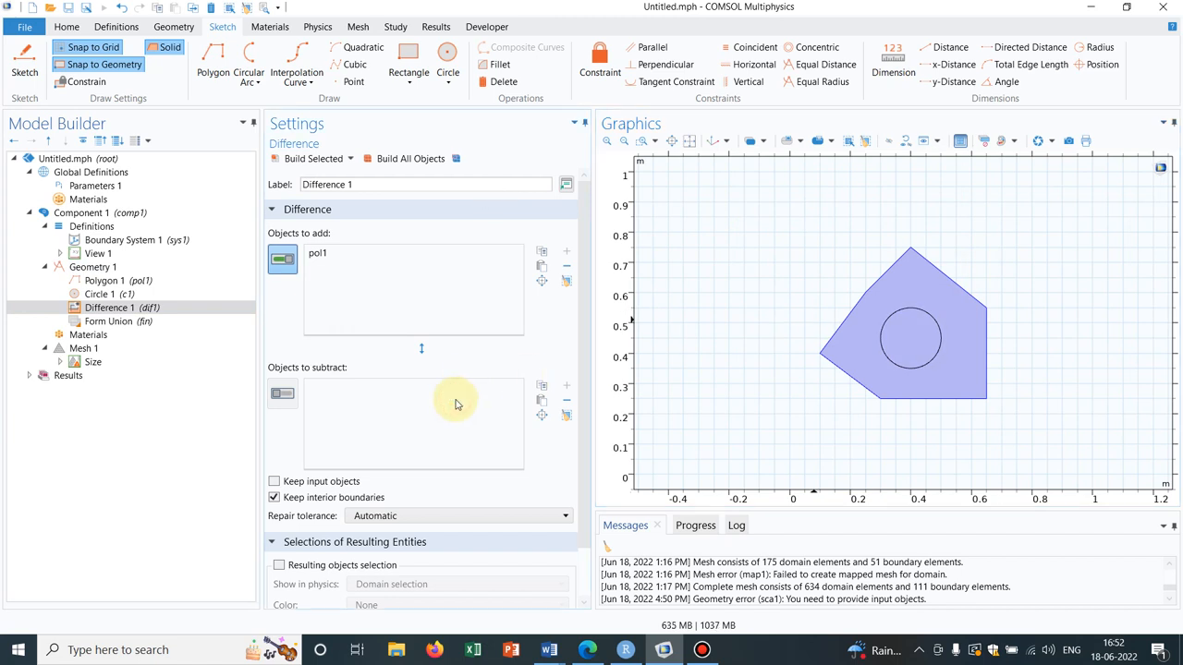
left_click(911, 334)
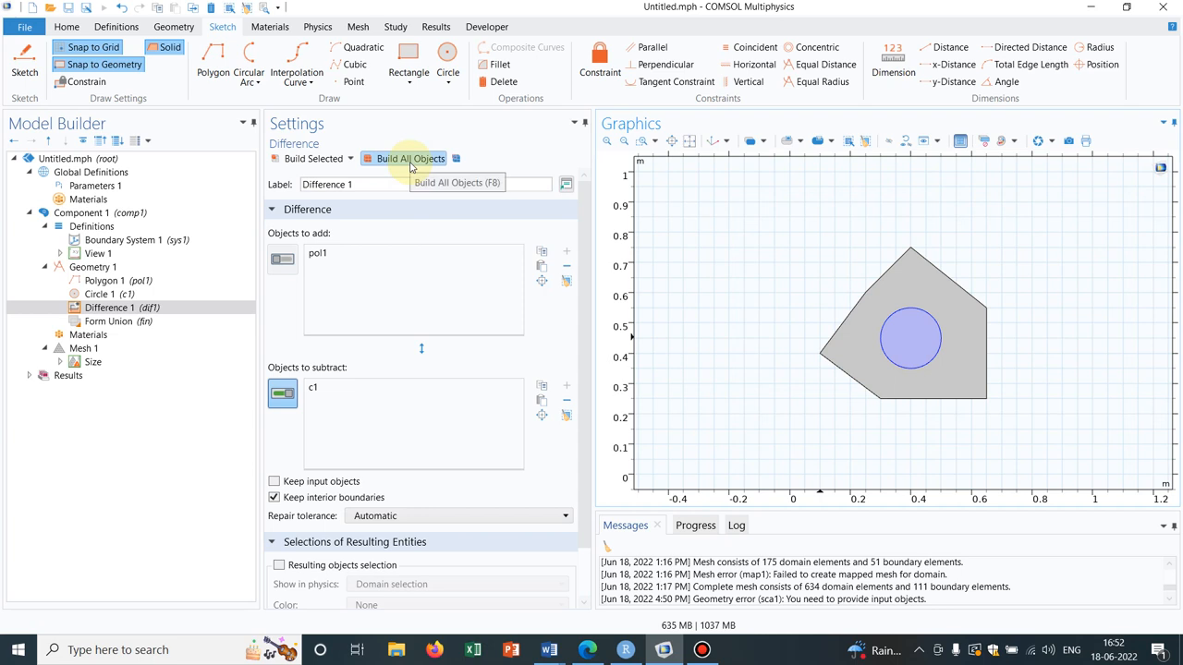
left_click(410, 158)
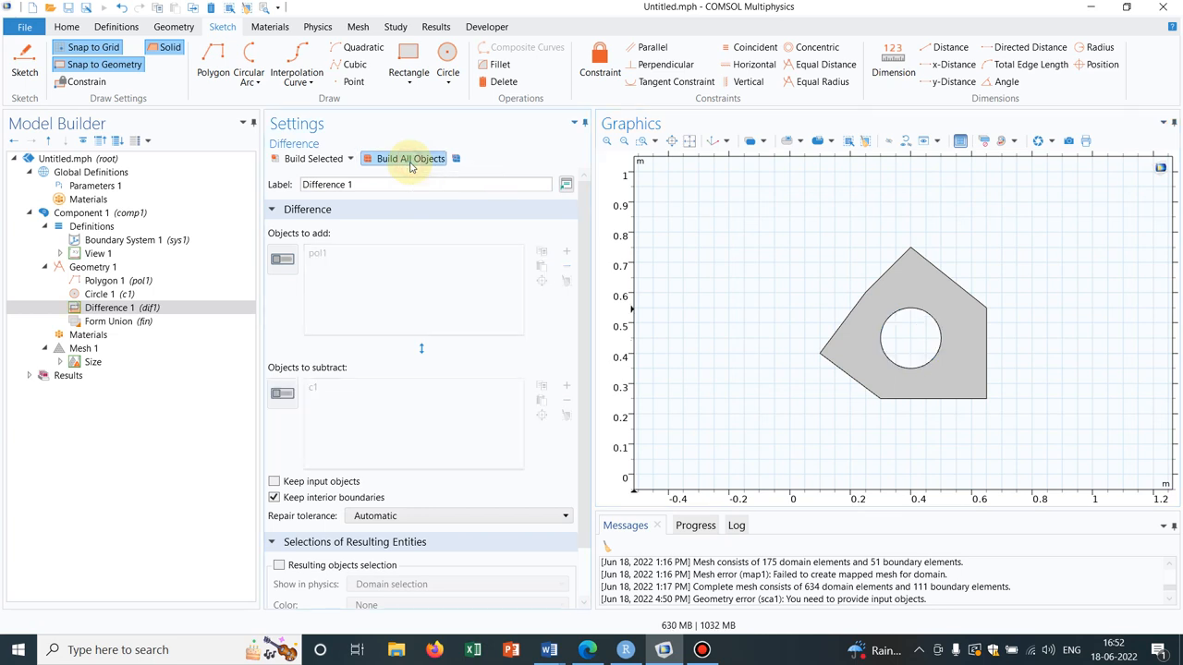
left_click(688, 140)
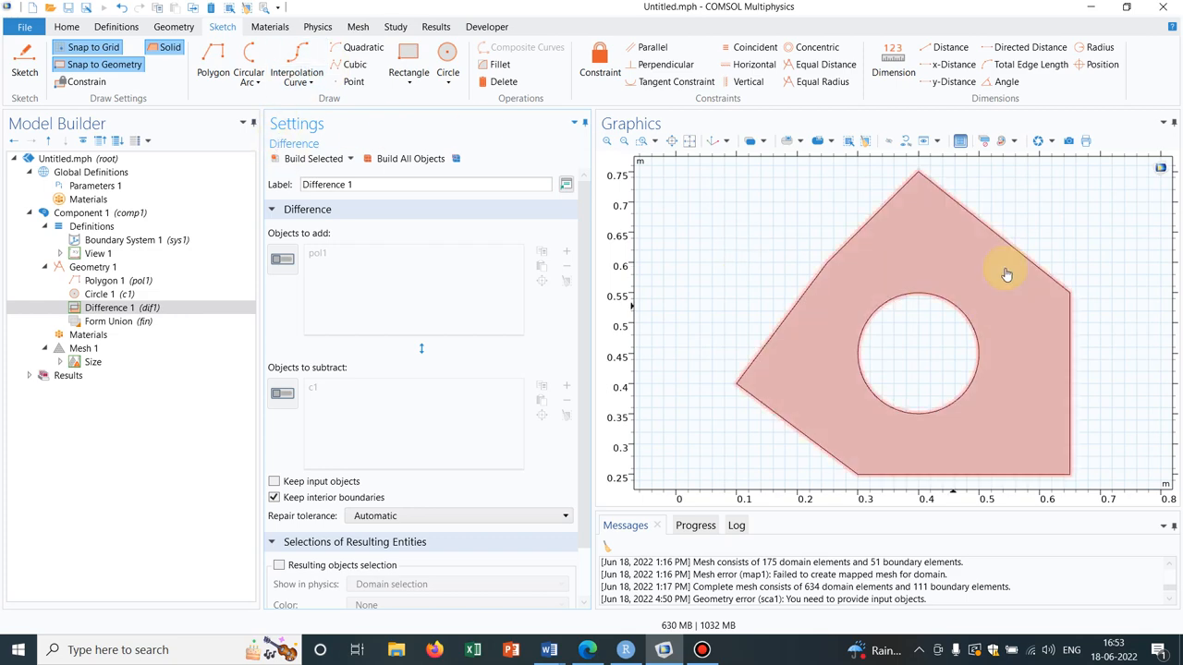
left_click(98, 253)
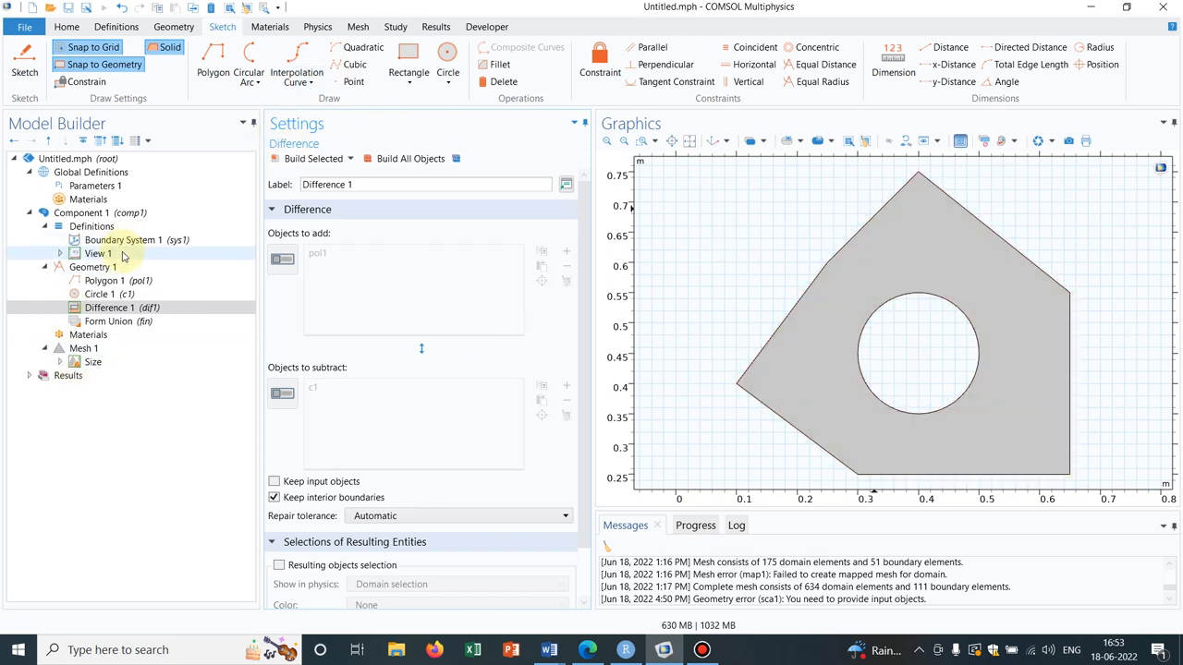
Step: Add a Scale transform on dif1 with factor 0.4 and build it
right_click(93, 267)
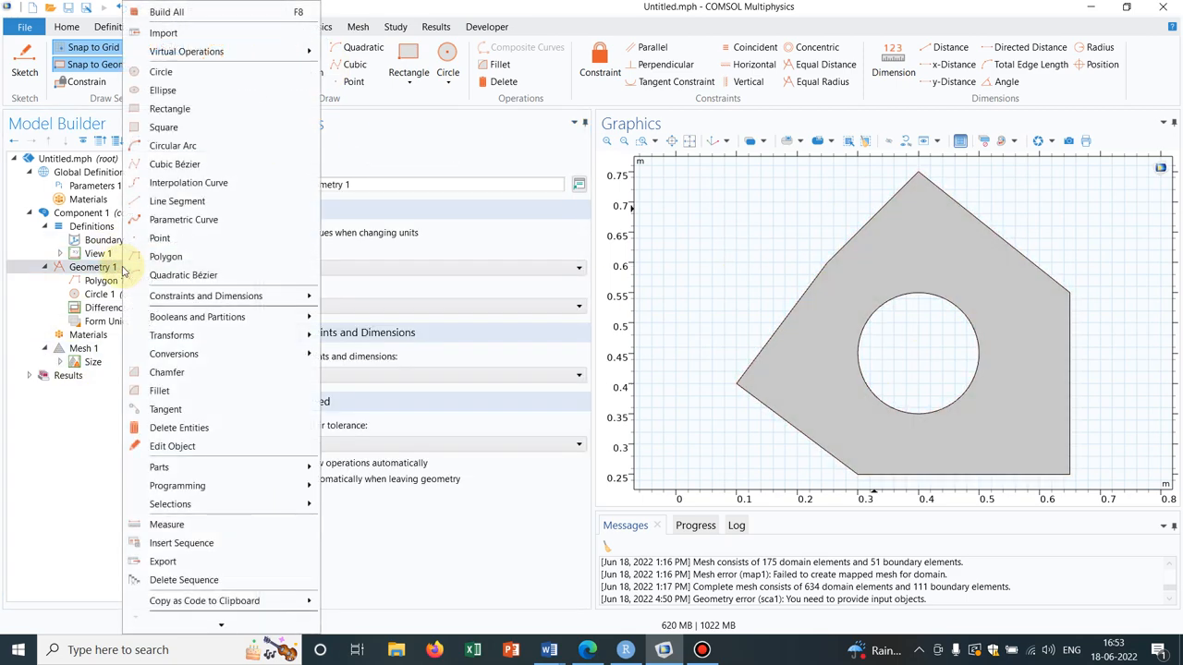
mouse_move(277, 358)
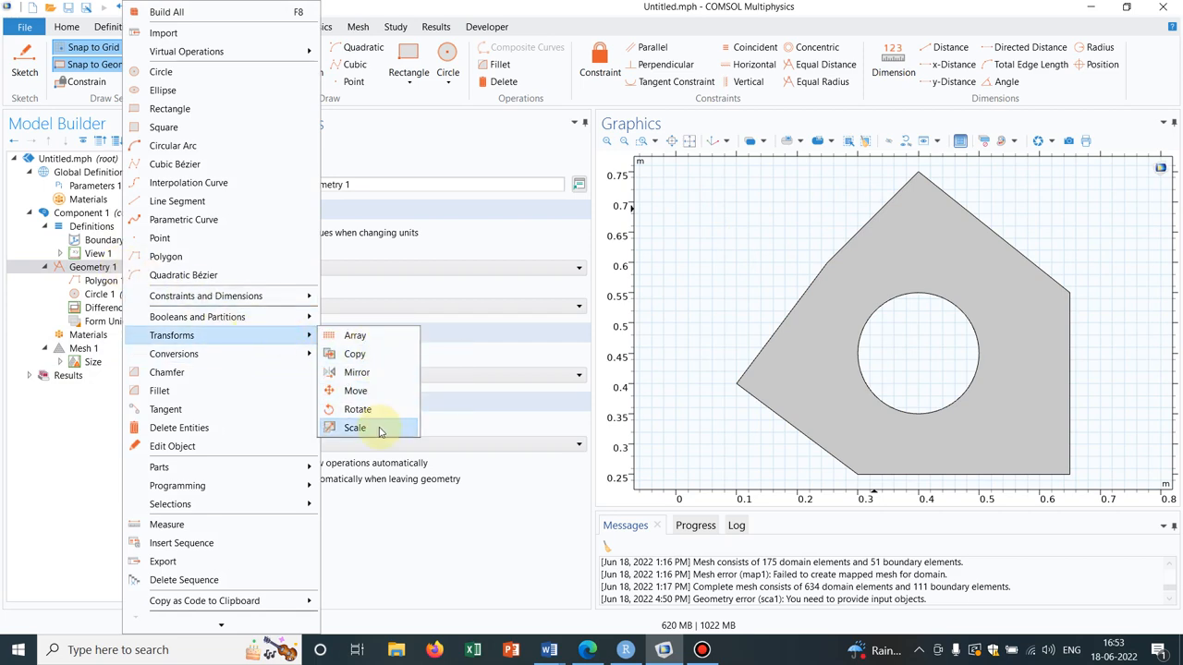
left_click(355, 426)
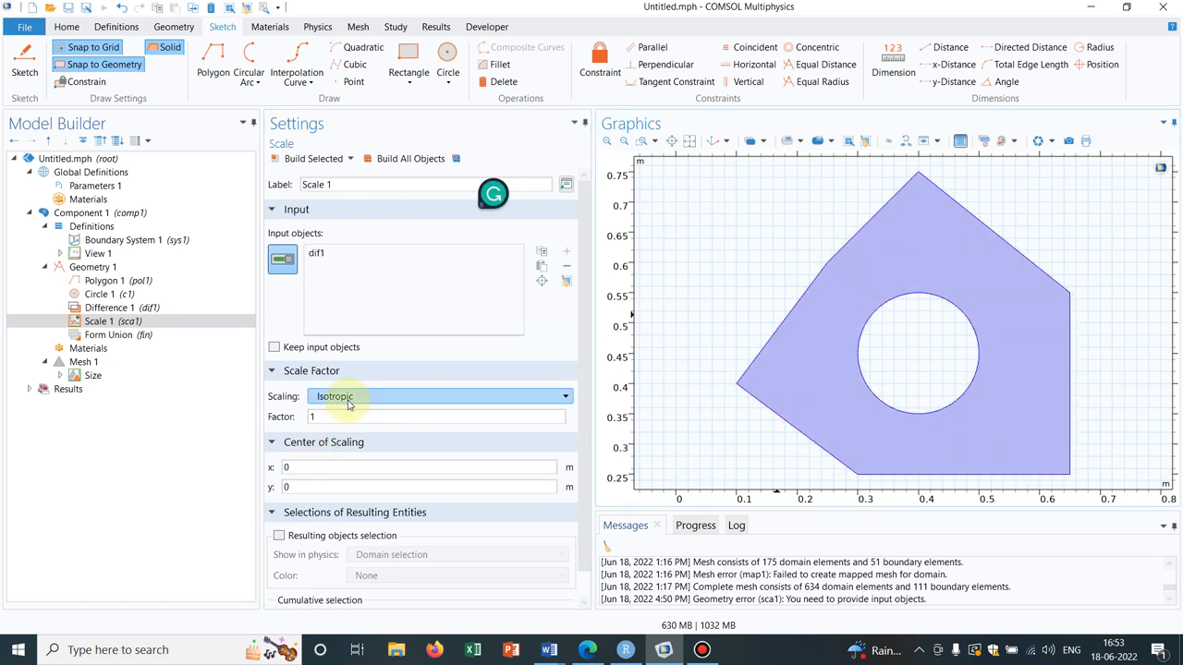
left_click(434, 417)
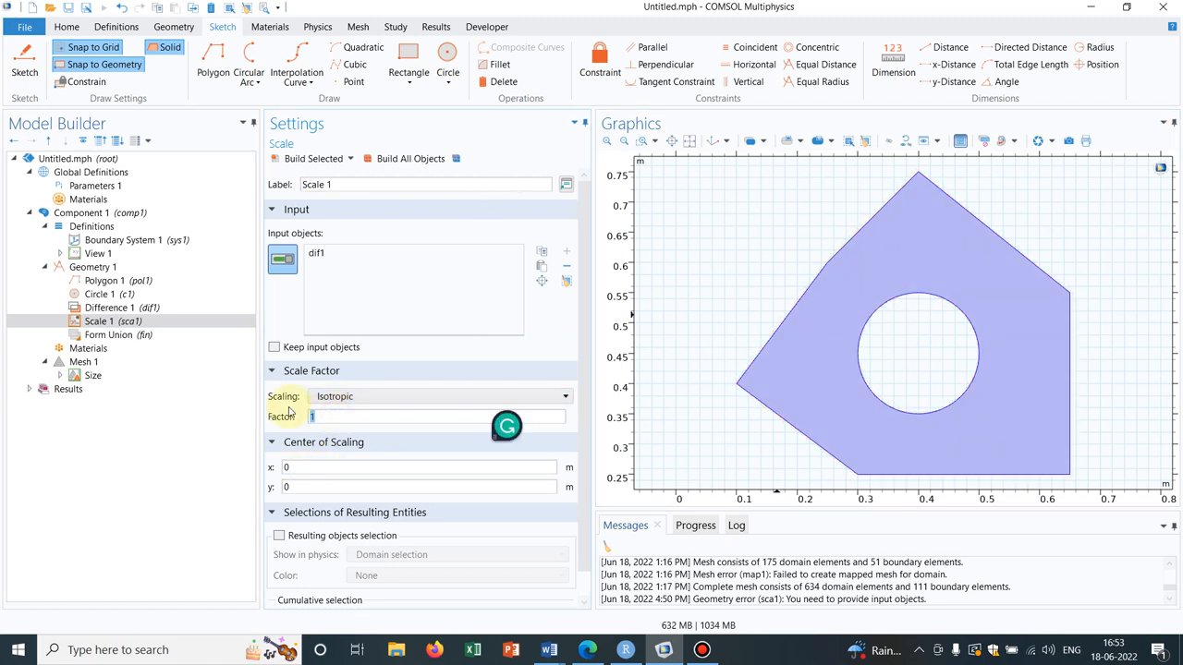
type("0.4")
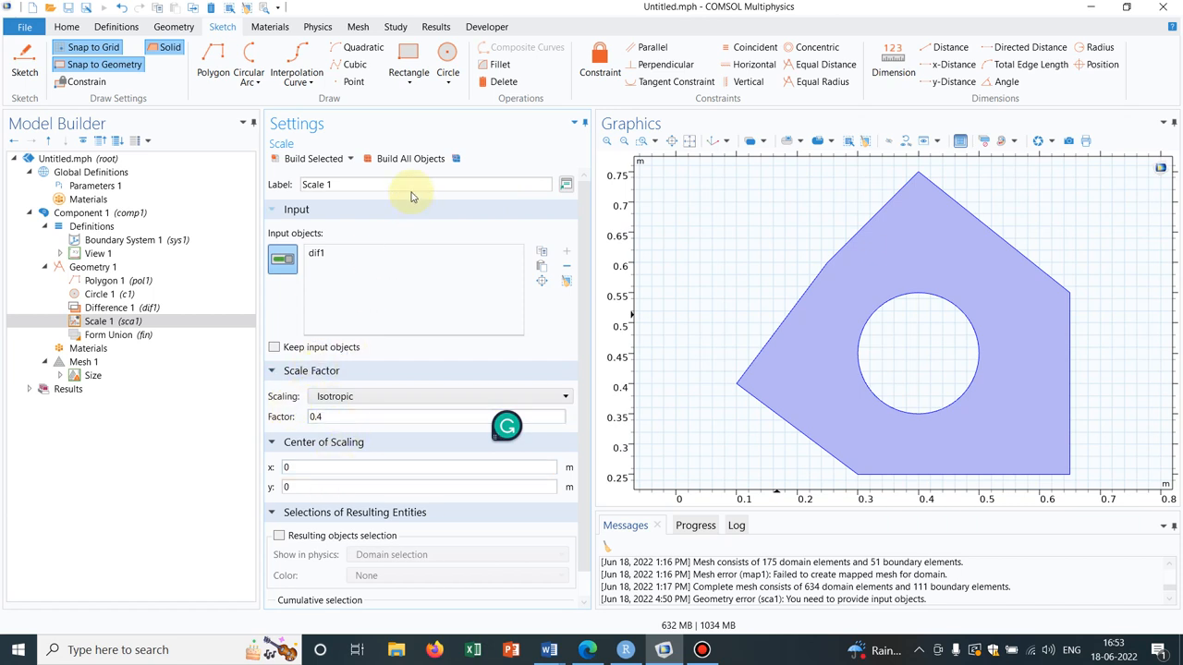
left_click(409, 158)
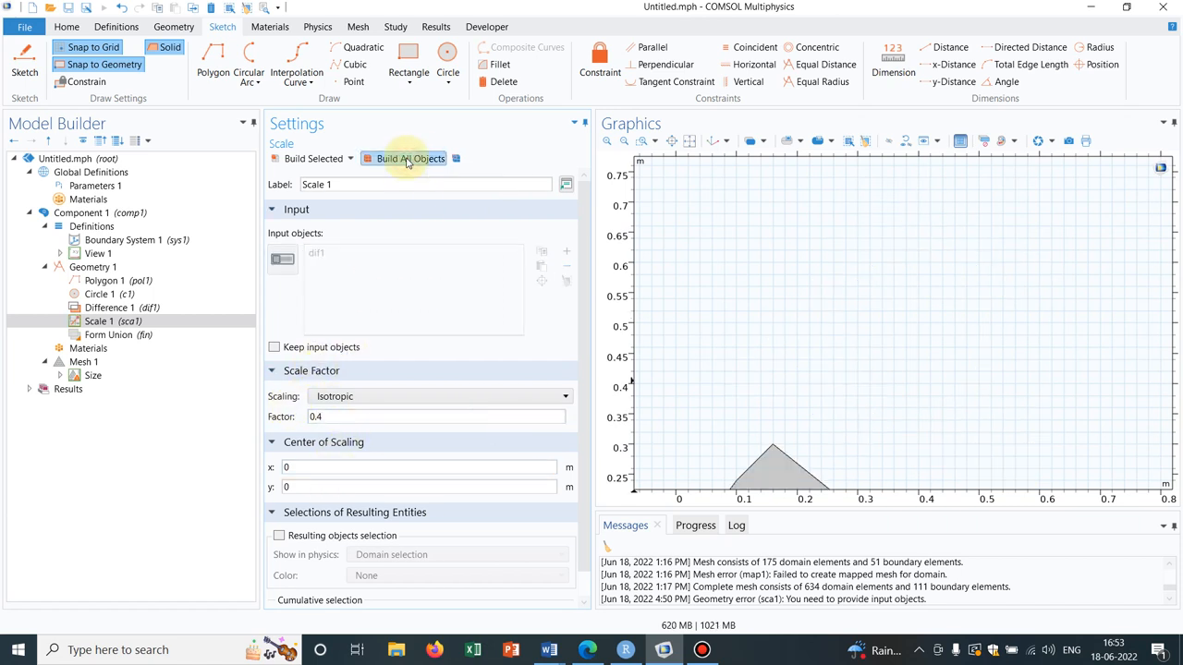
left_click(273, 346)
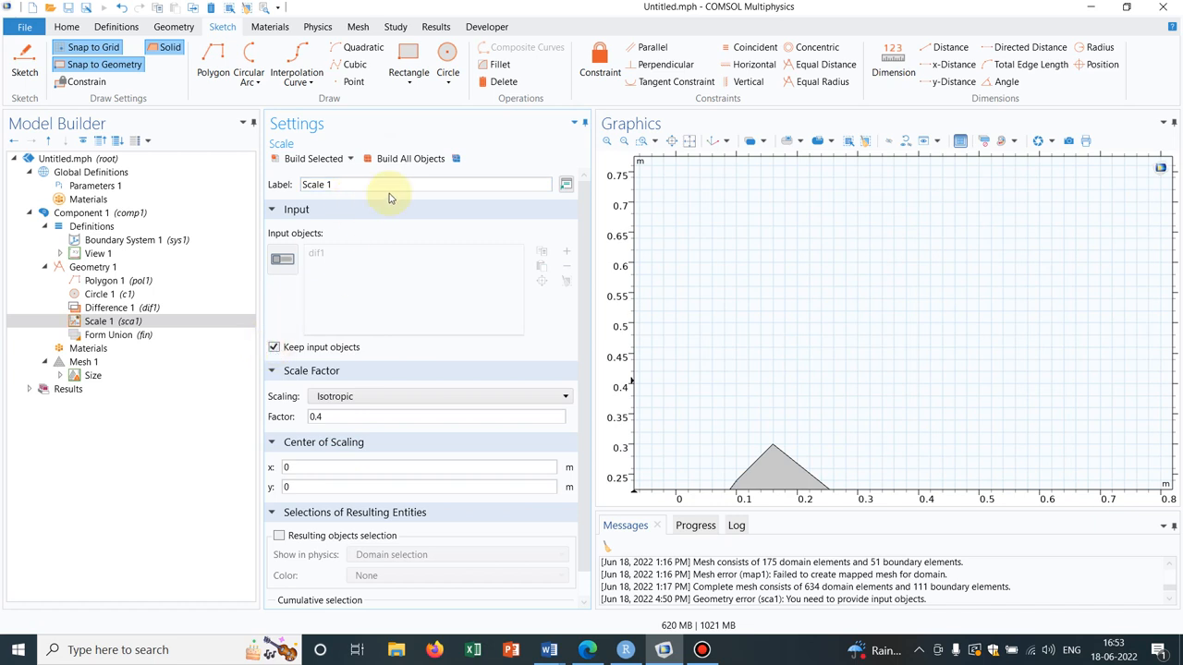
Step: Keep the input objects, set the scaling centre x to 0.5, and rebuild
left_click(672, 140)
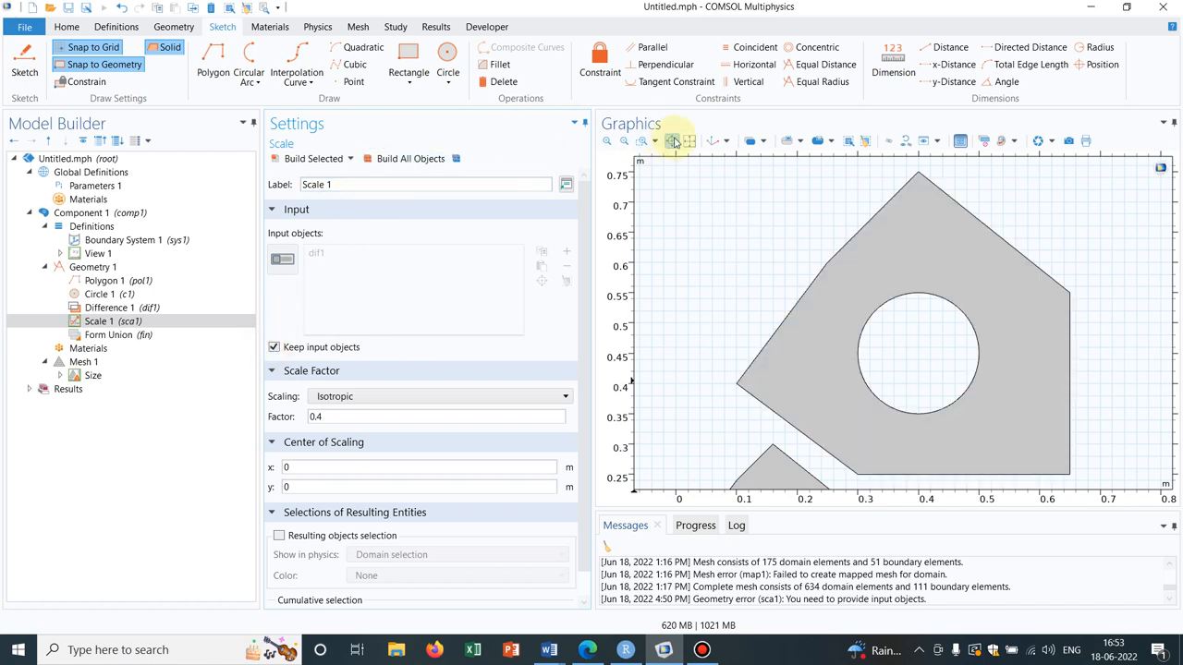
left_click(688, 140)
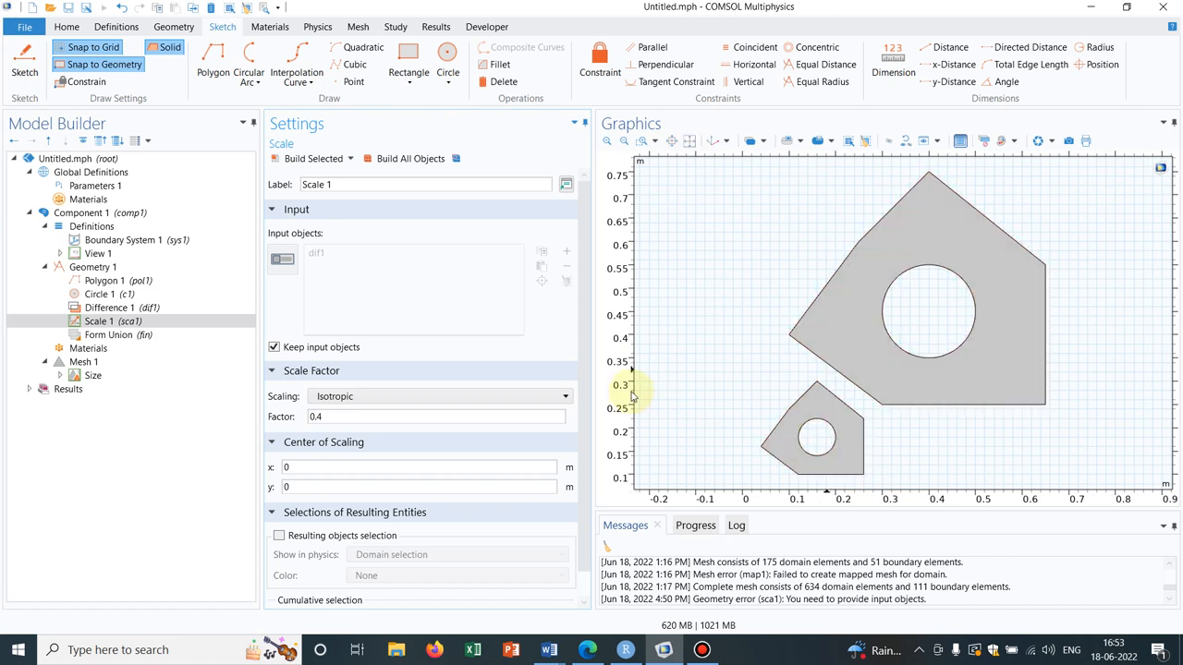
mouse_move(760, 520)
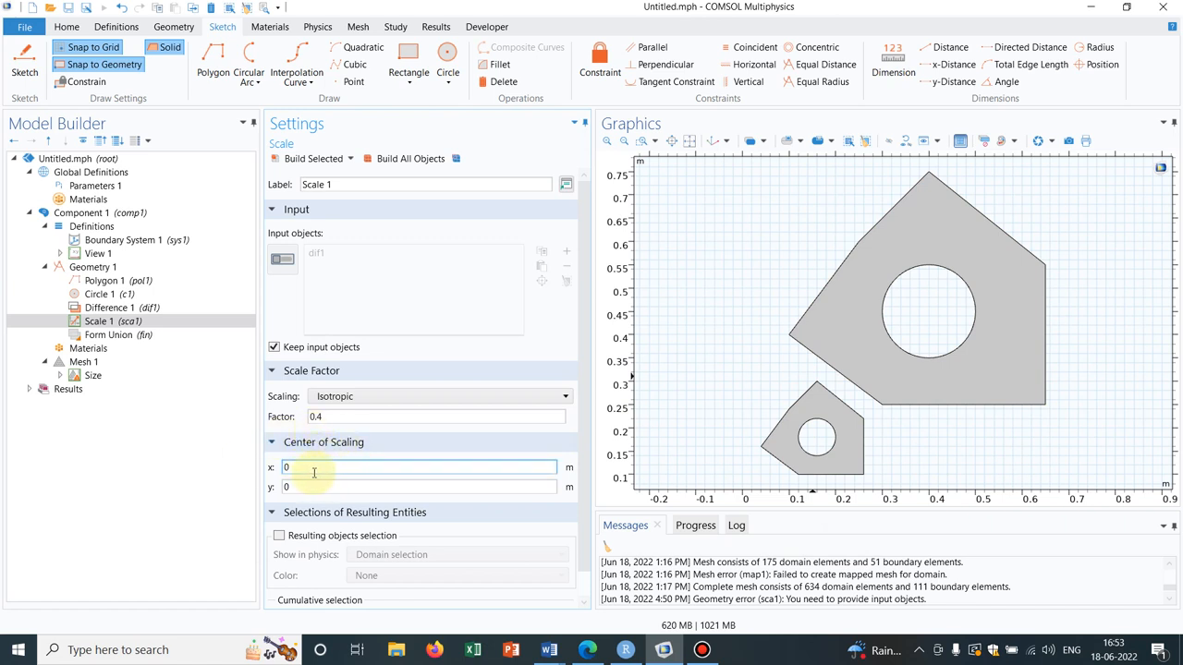
type("0.5")
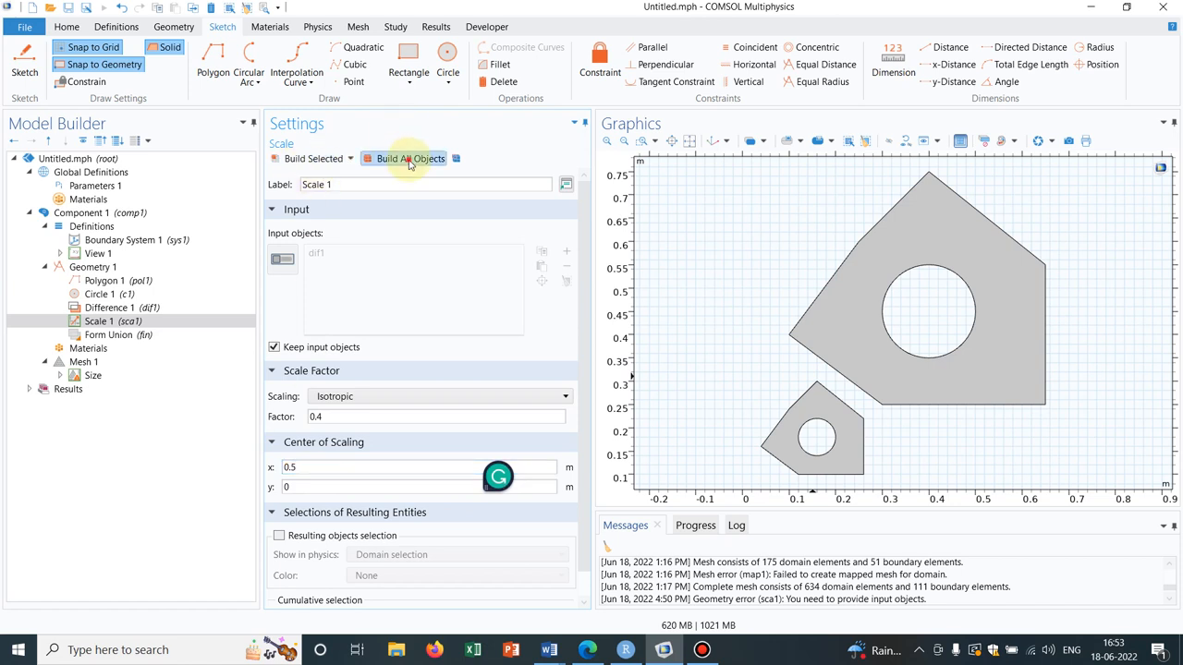
left_click(408, 158)
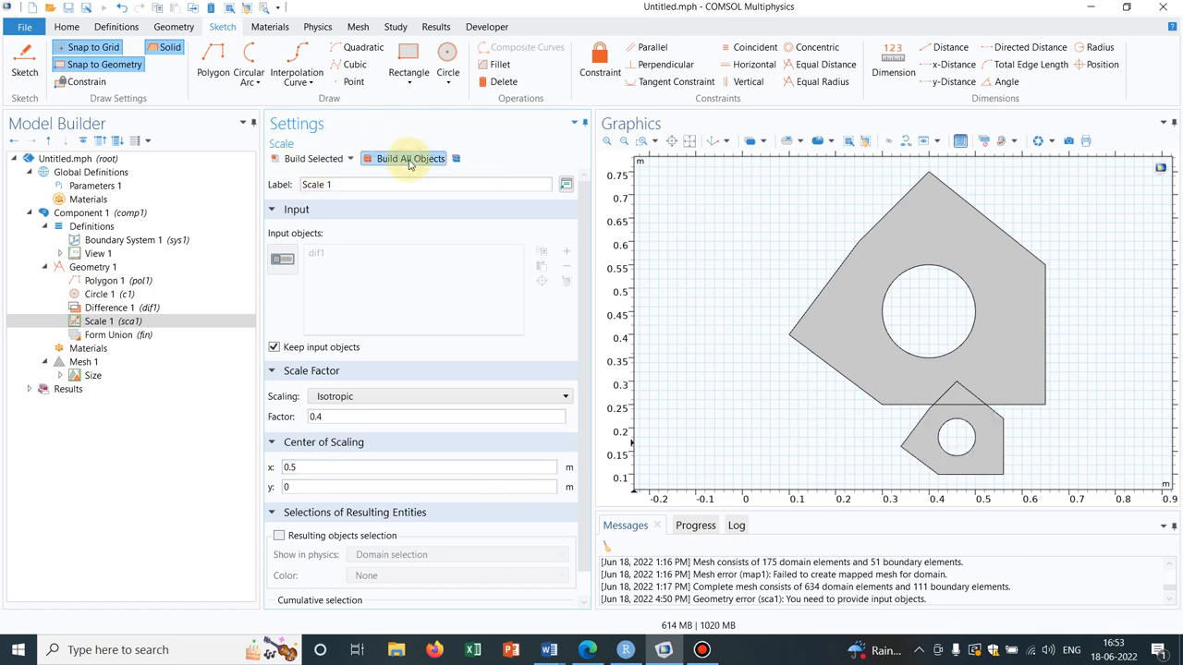